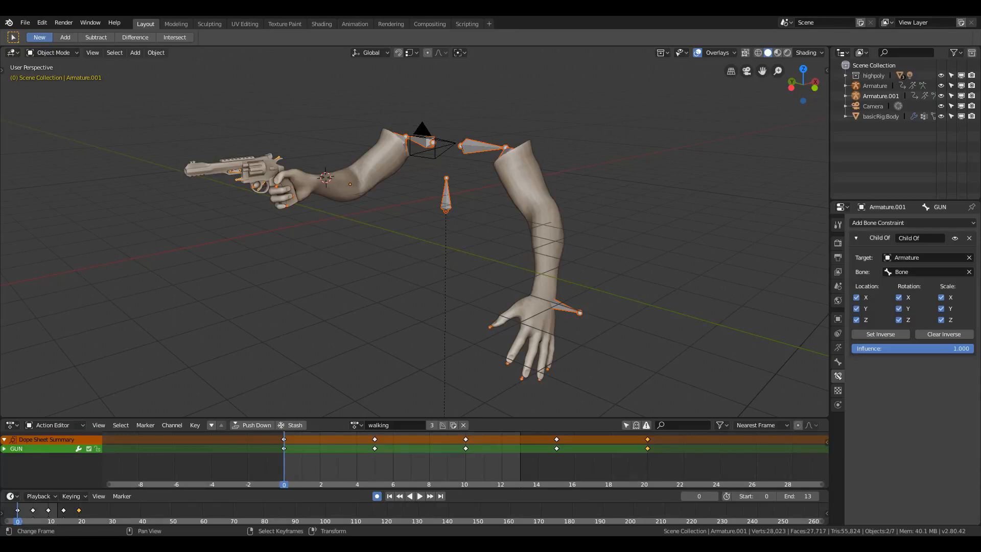
- Import SK_Mannequin.FBX into the Blender arms scene through the FBX importer
left_click(24, 23)
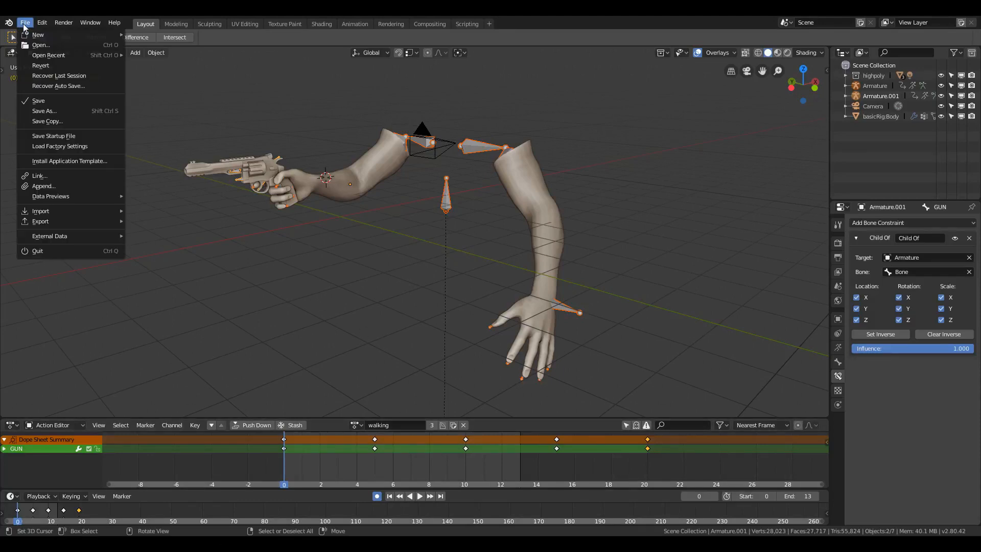
mouse_move(40, 211)
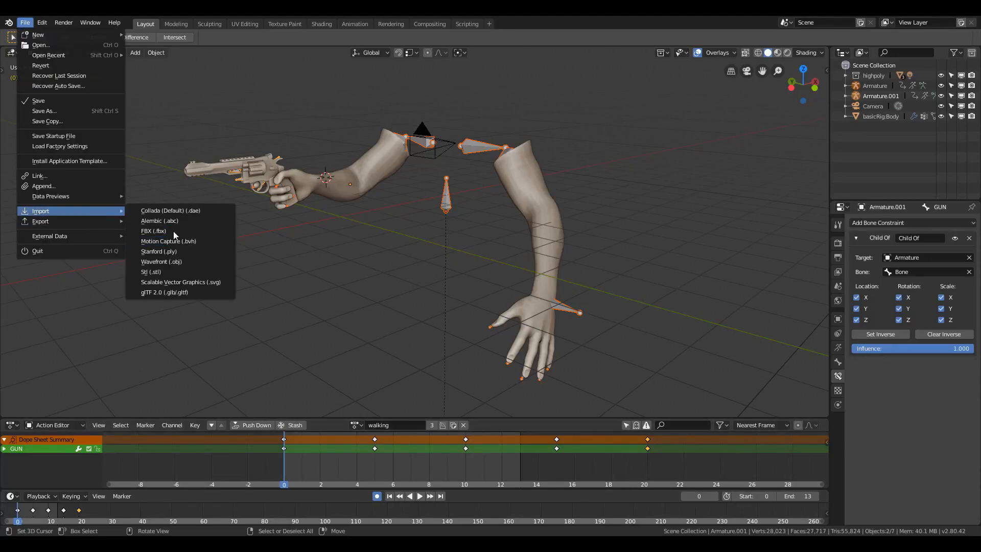
left_click(153, 231)
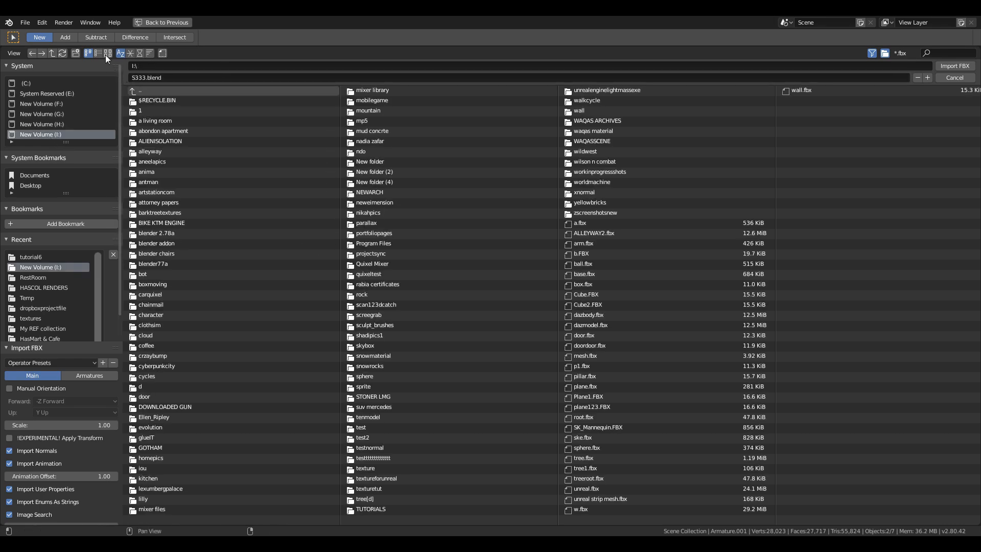
left_click(108, 53)
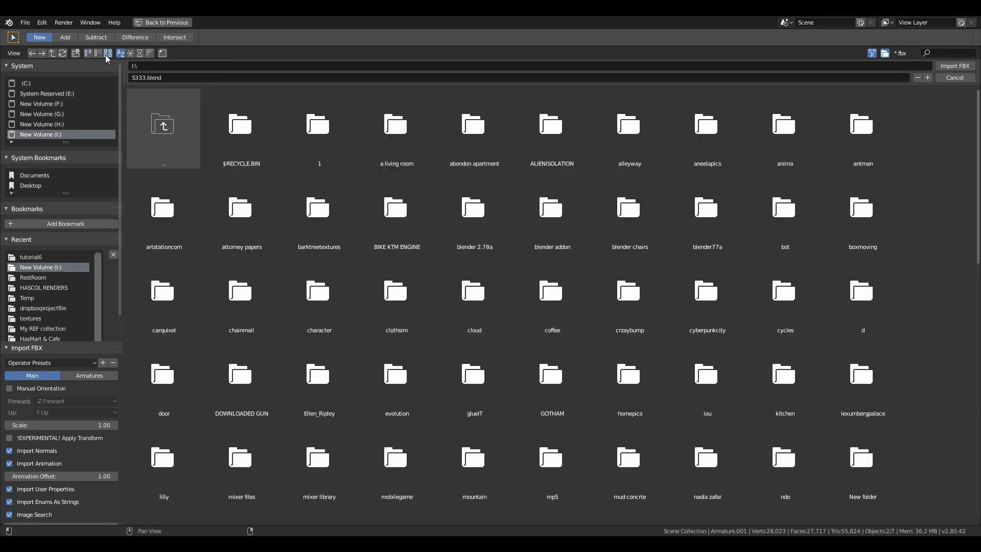
scroll("down", 3)
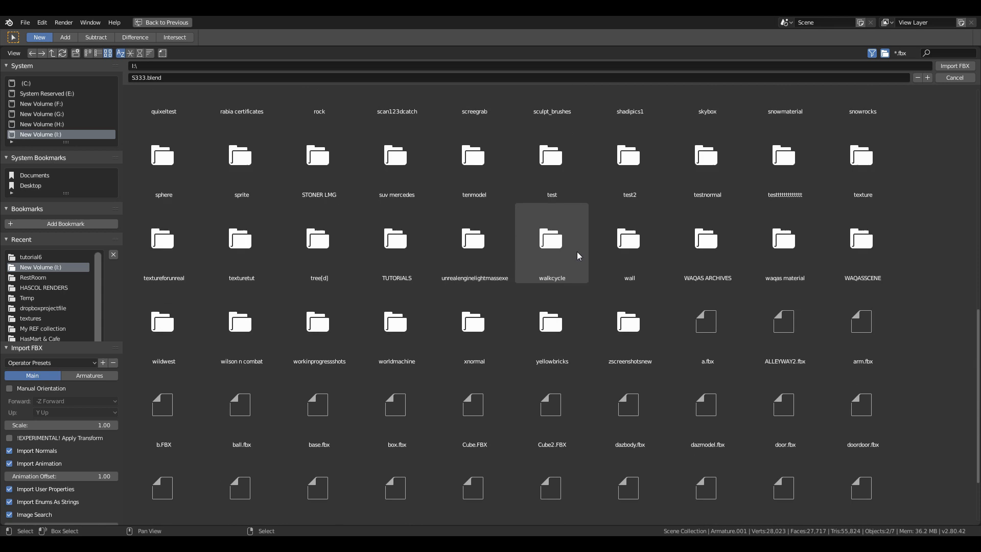
left_click(706, 394)
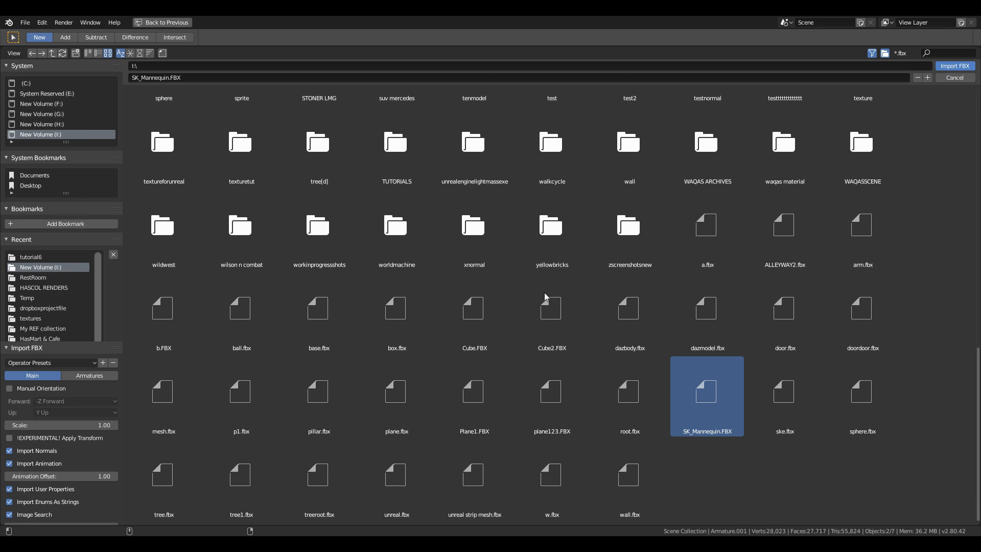
left_click(954, 66)
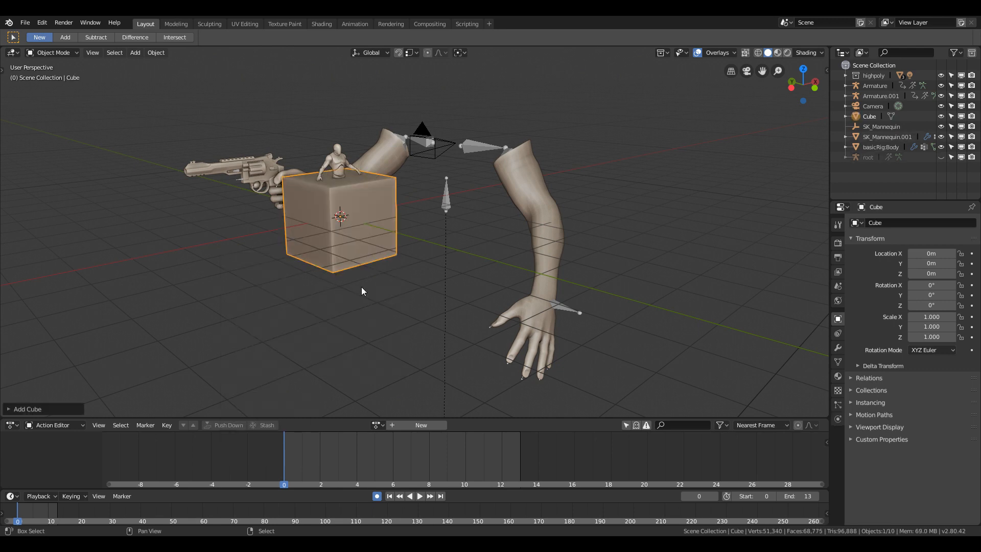
- Enable vertex snapping, enter Edit Mode, and turn on Edge Length overlays showing 2 m sides
left_click(407, 53)
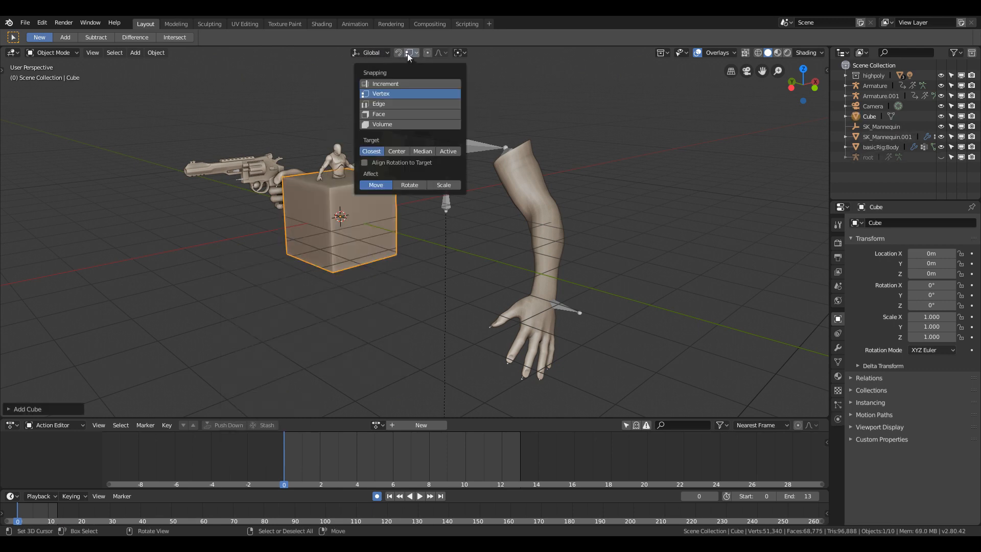
left_click(385, 84)
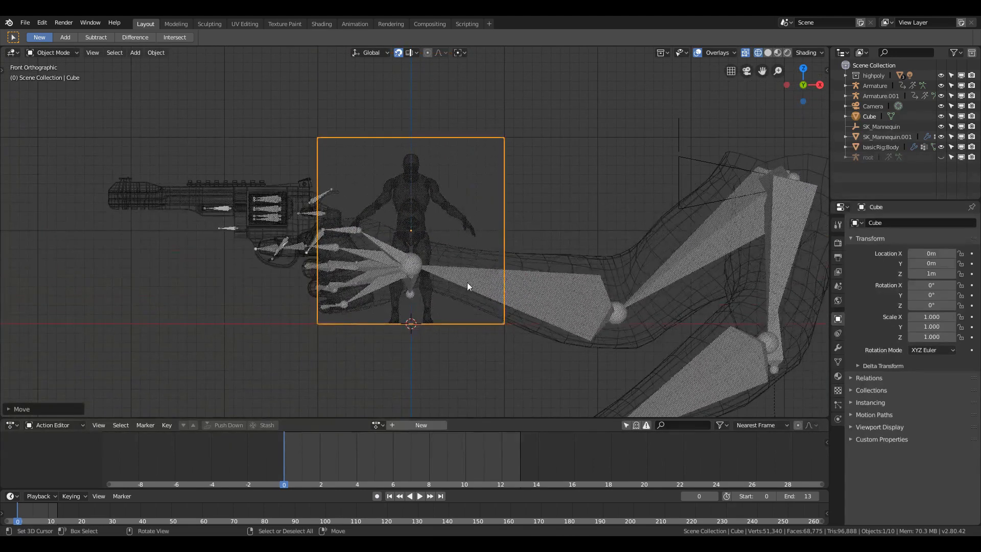
key("Tab")
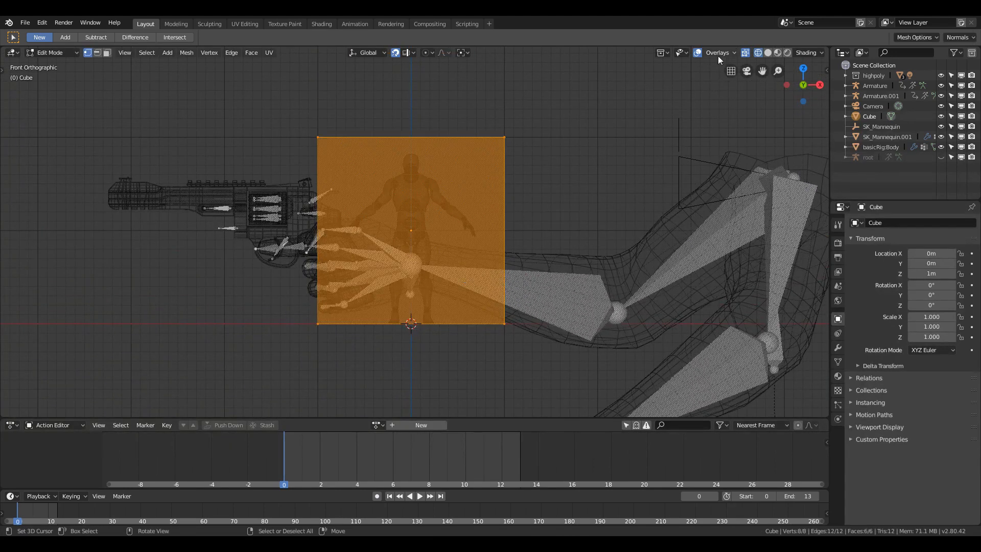
left_click(718, 53)
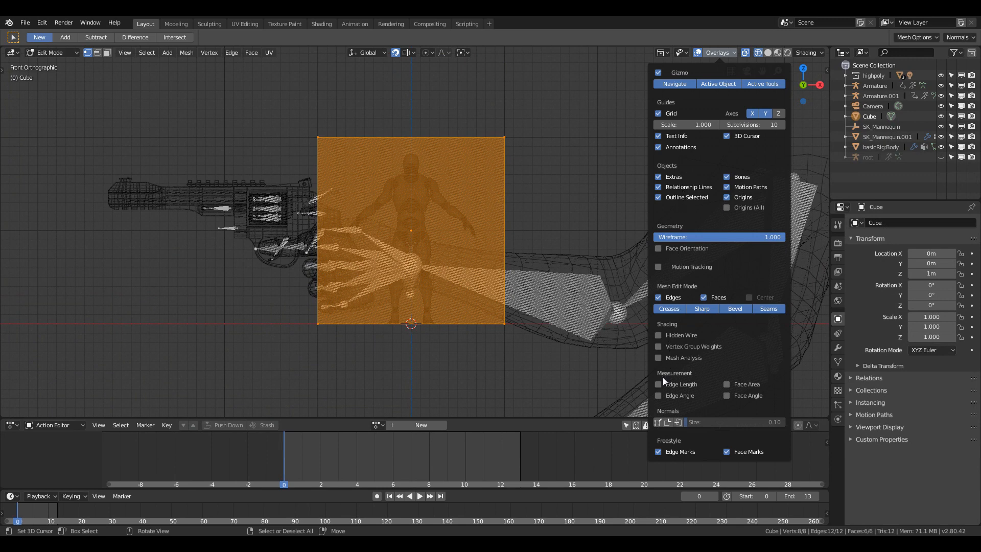
left_click(716, 53)
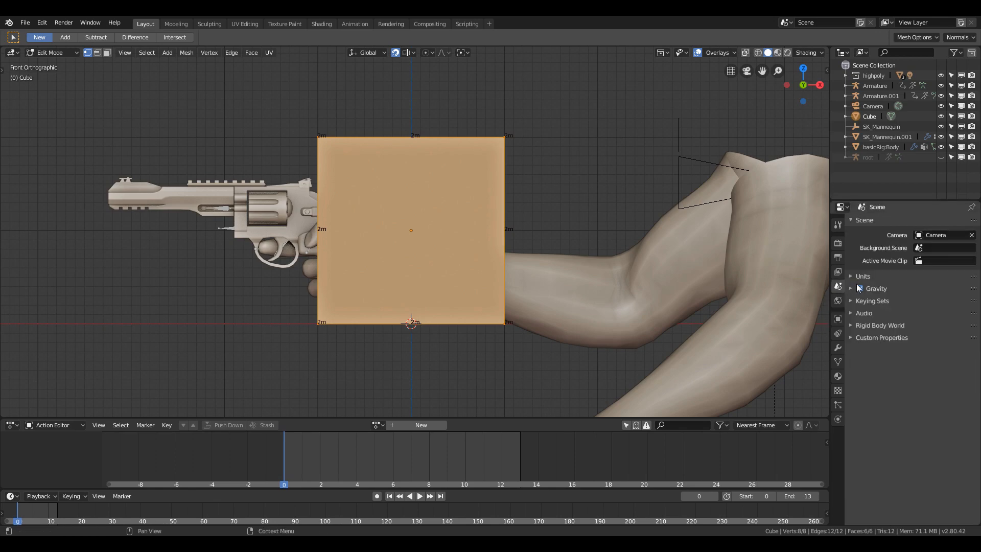
- Set the scene Unit System to Imperial and begin moving the cube aside
left_click(864, 276)
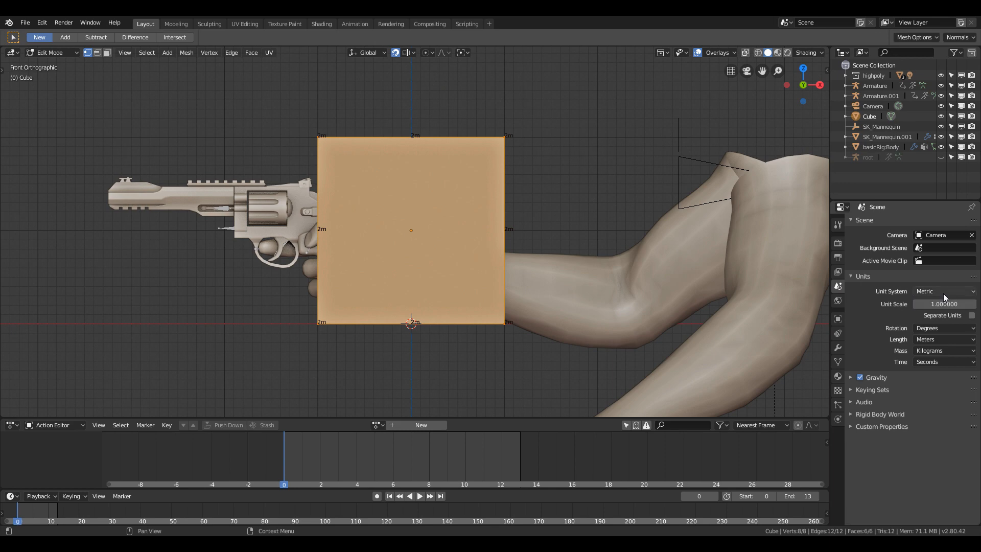
left_click(944, 290)
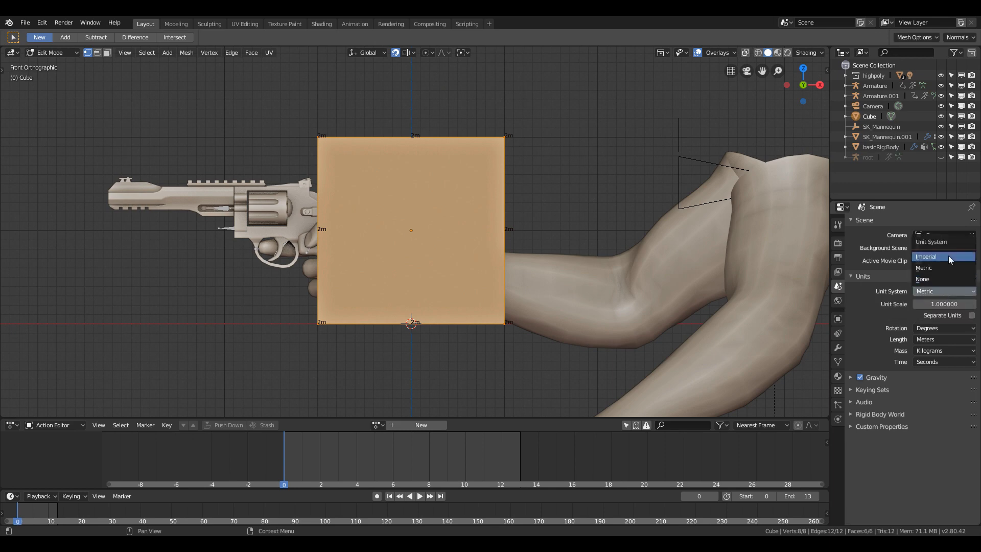
left_click(926, 257)
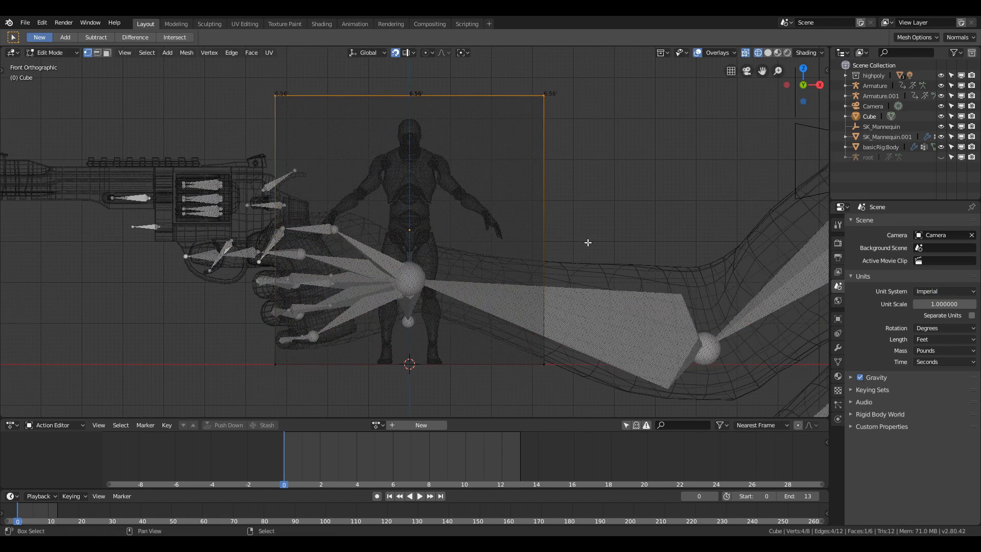
key("g")
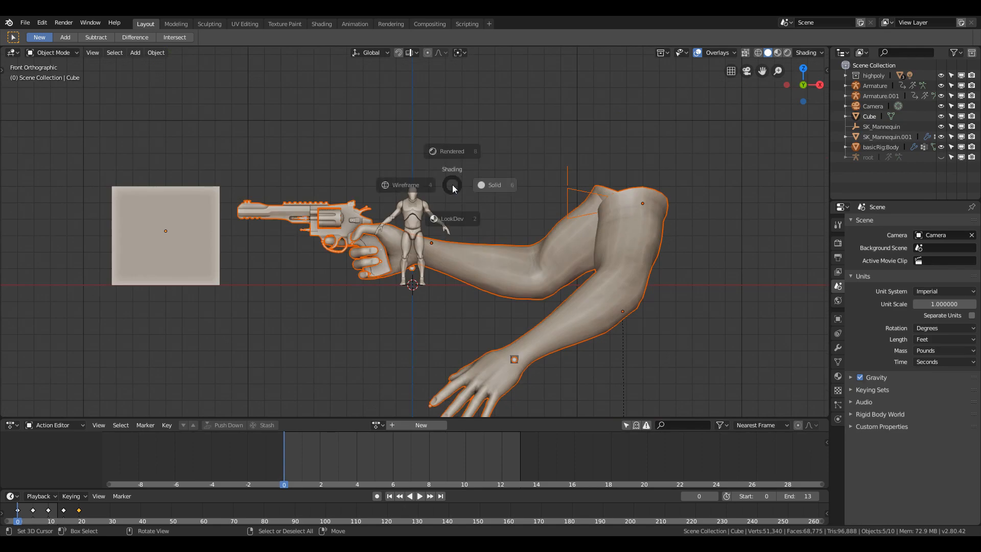
- Toggle Wireframe and Solid shading to compare arm scale against the mannequin, then change view
left_click(406, 185)
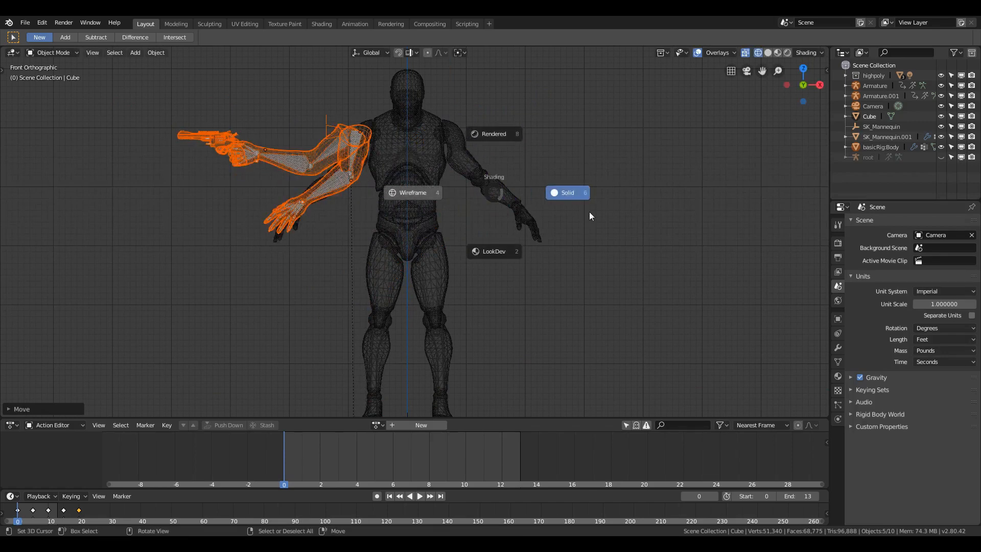
left_click(567, 192)
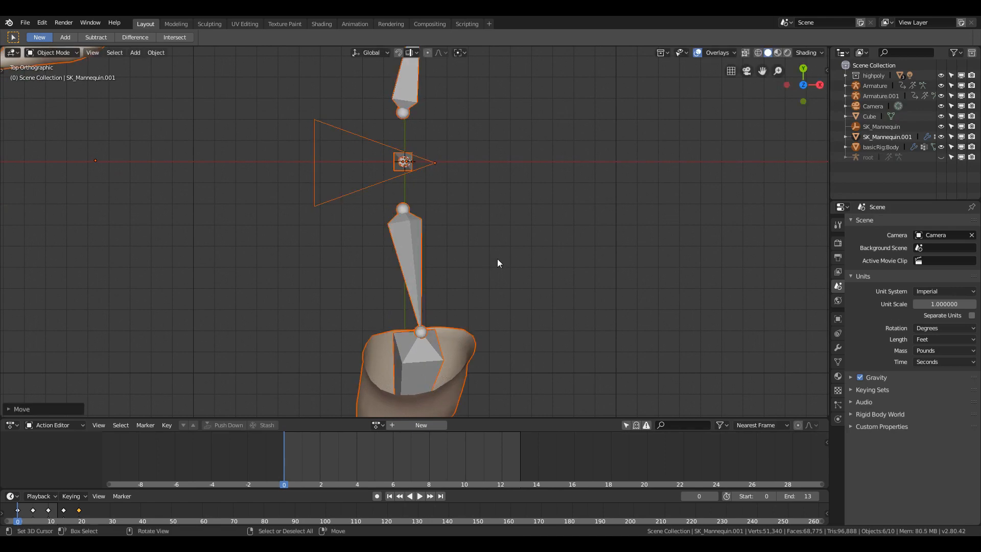
key("KP_1")
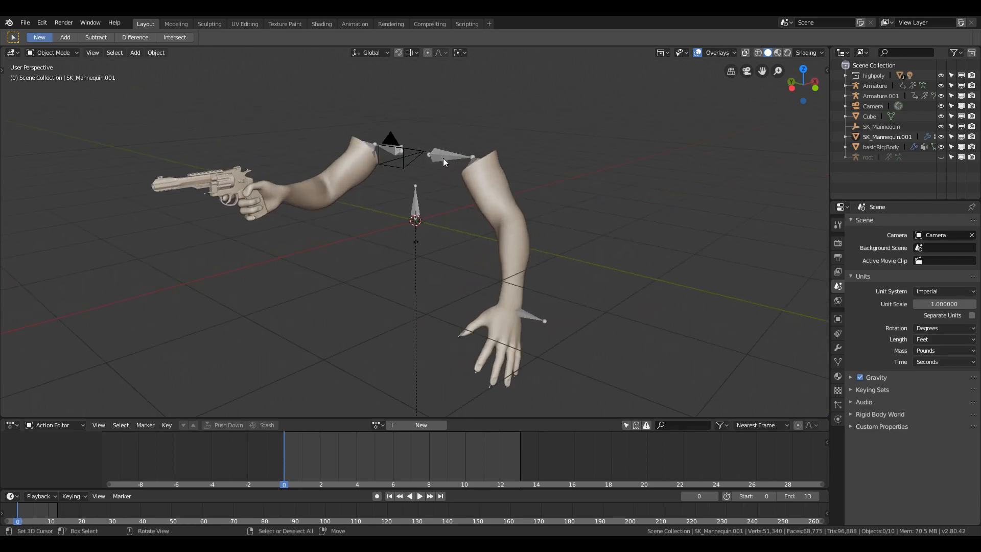
- Select the arm rig in the Outliner
left_click(875, 86)
type("gun")
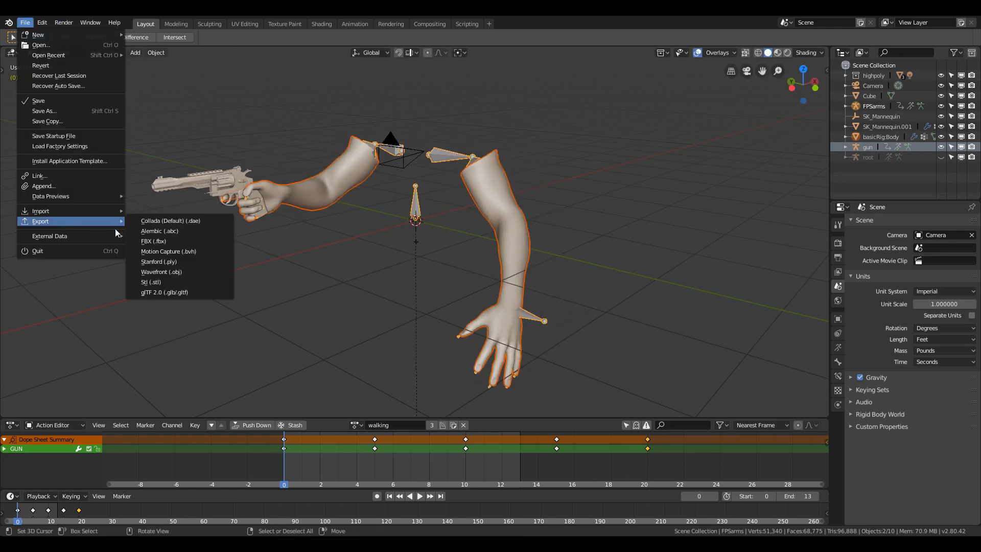
- Start an FBX export limited to selected armature and mesh objects
left_click(153, 240)
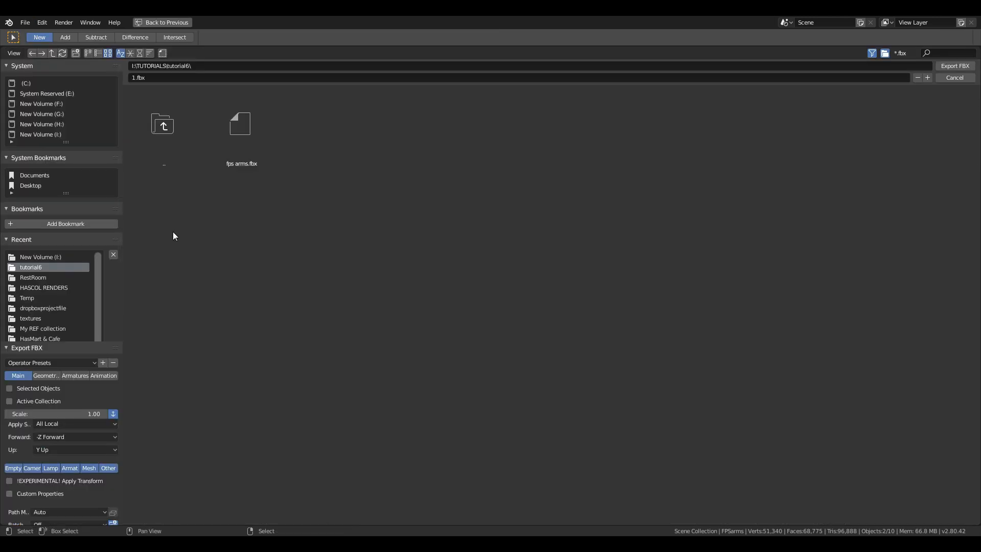
mouse_move(70, 485)
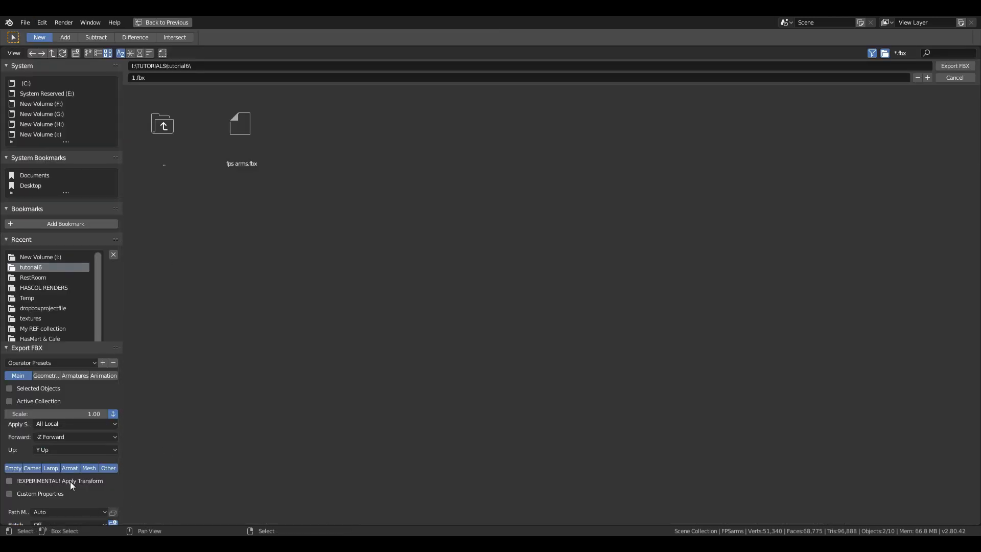
left_click(89, 468)
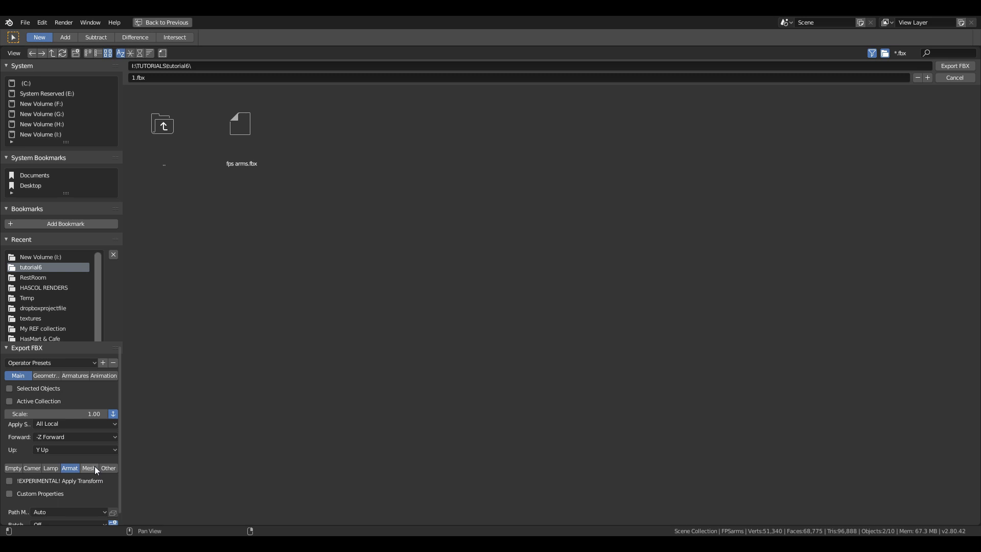
left_click(89, 468)
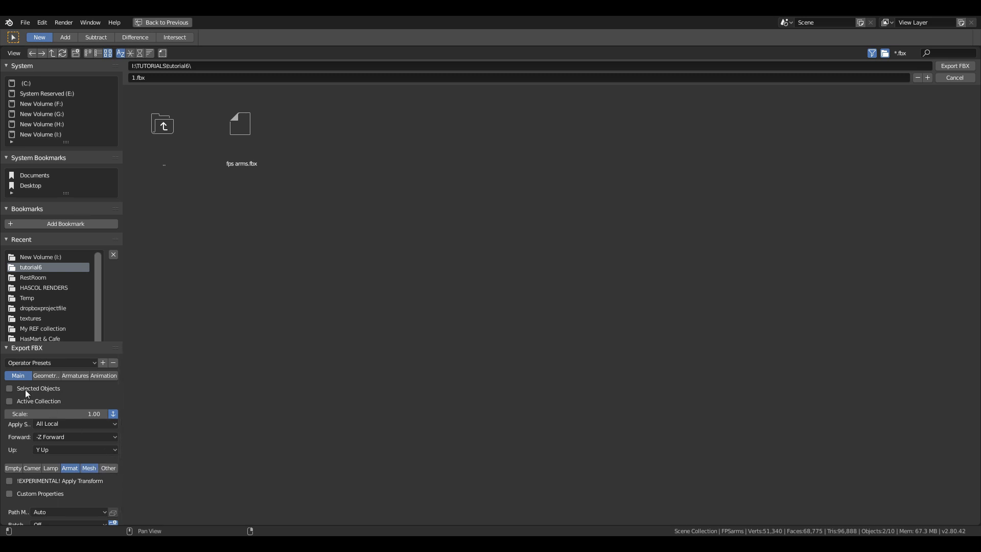
left_click(9, 388)
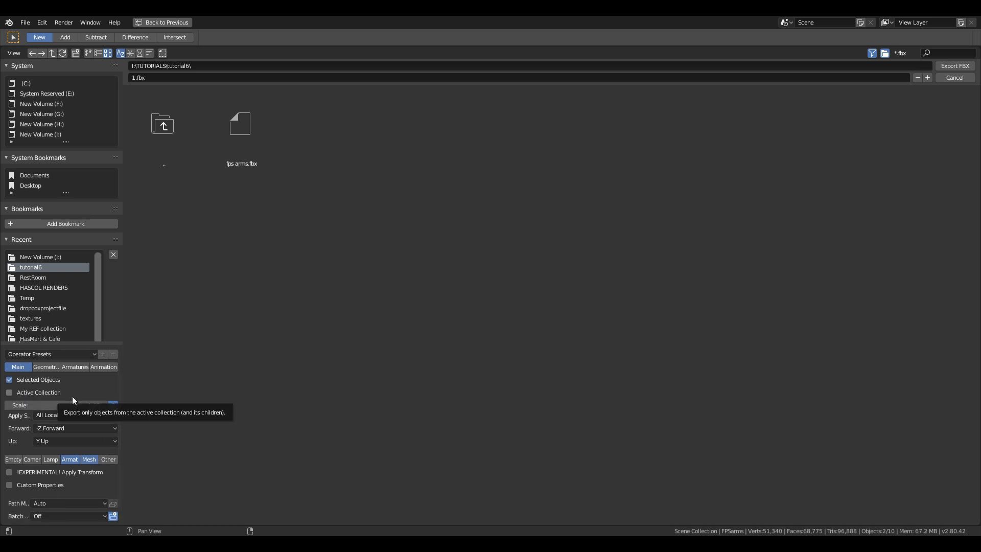
mouse_move(45, 367)
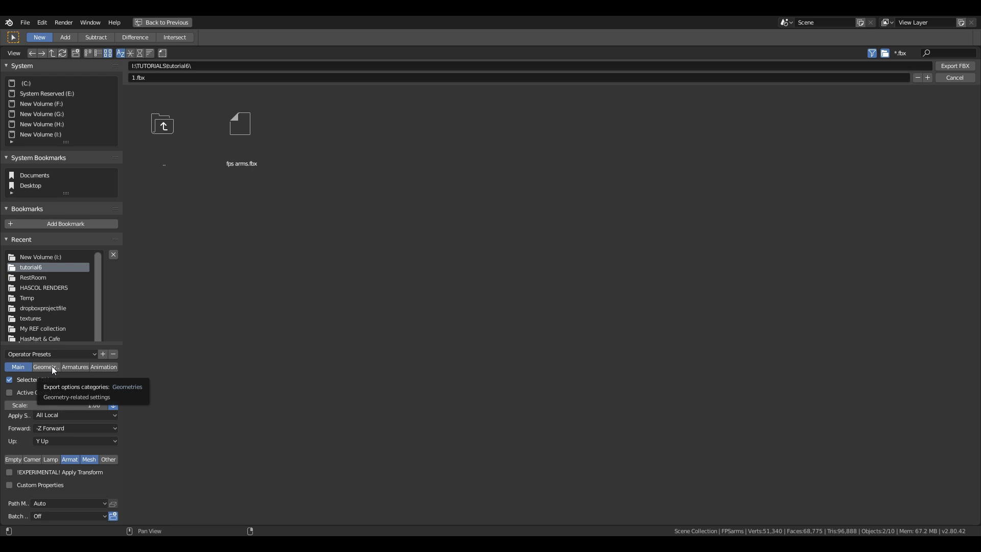
- Review Geometry, Armatures and Animation settings, then export over fps arms.fbx
left_click(45, 367)
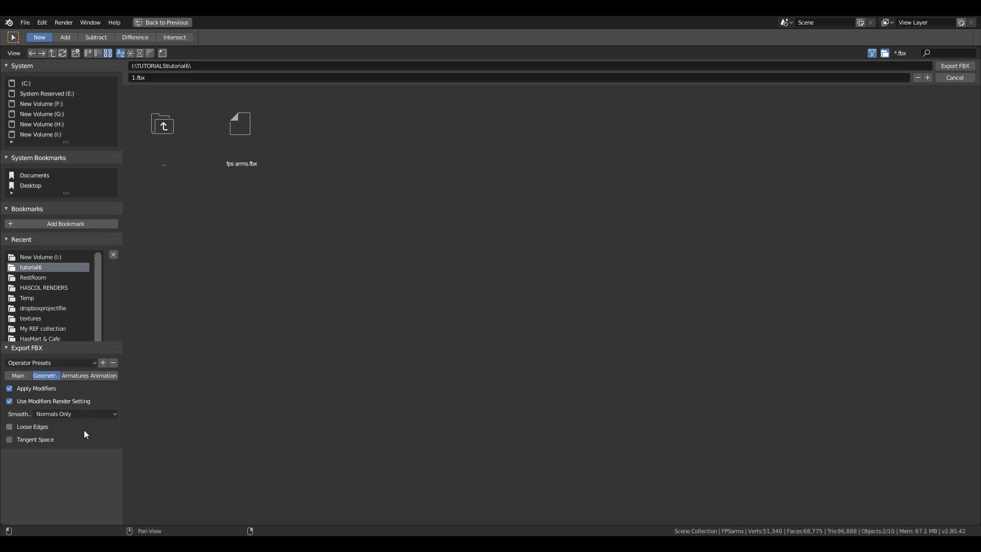
mouse_move(87, 469)
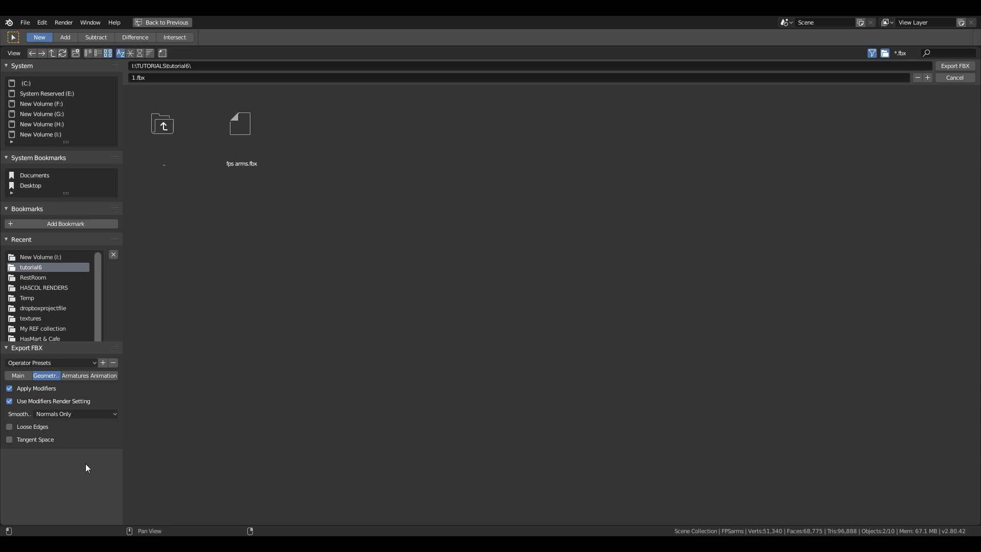
left_click(75, 376)
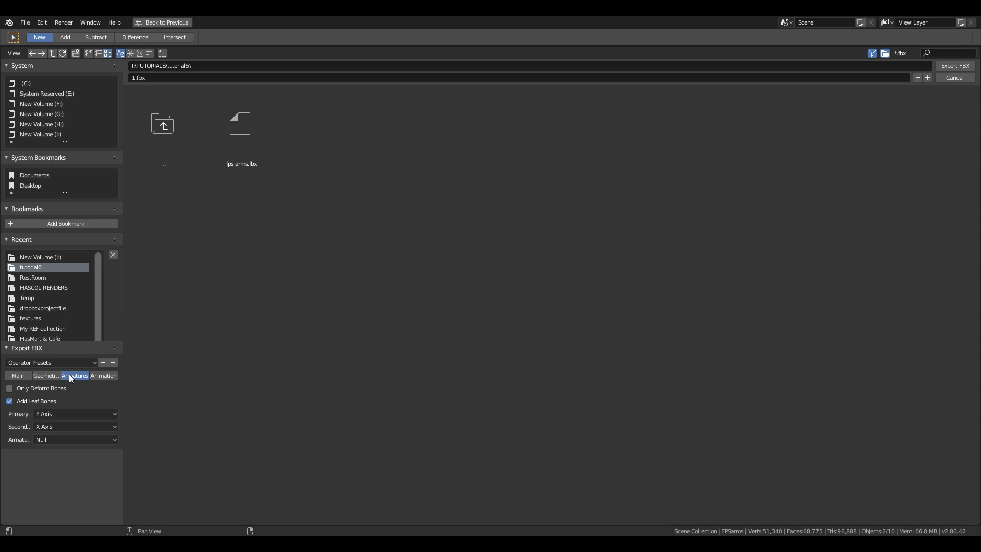
mouse_move(47, 391)
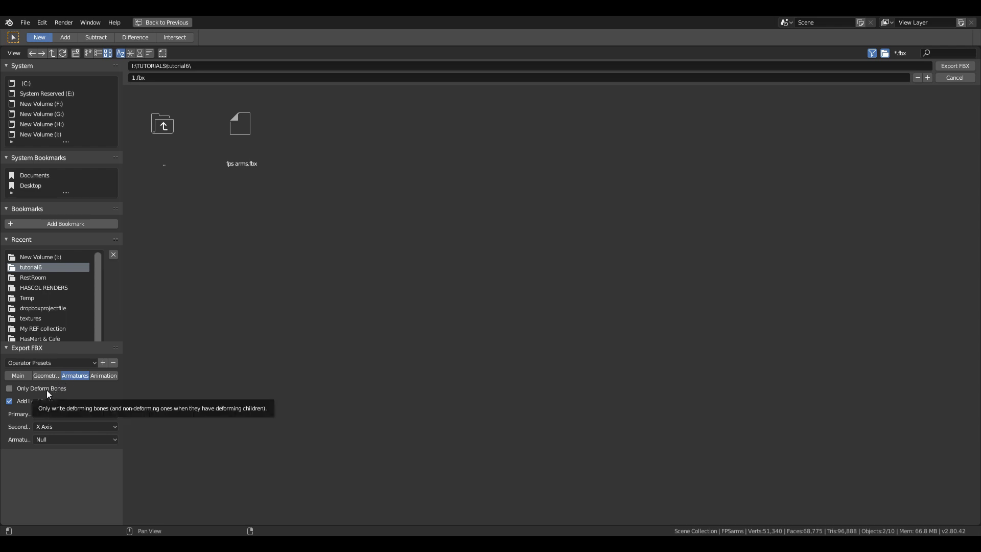
left_click(103, 375)
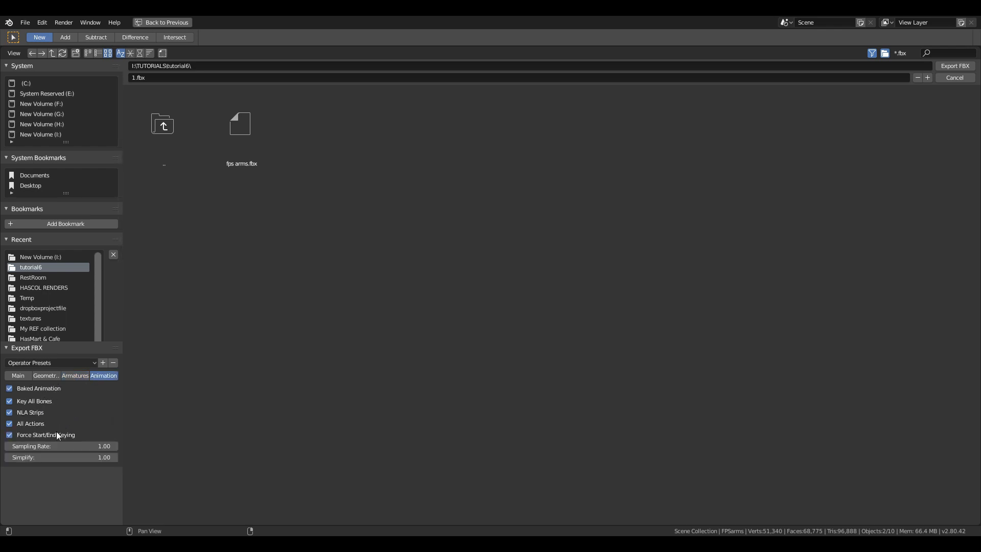
mouse_move(75, 376)
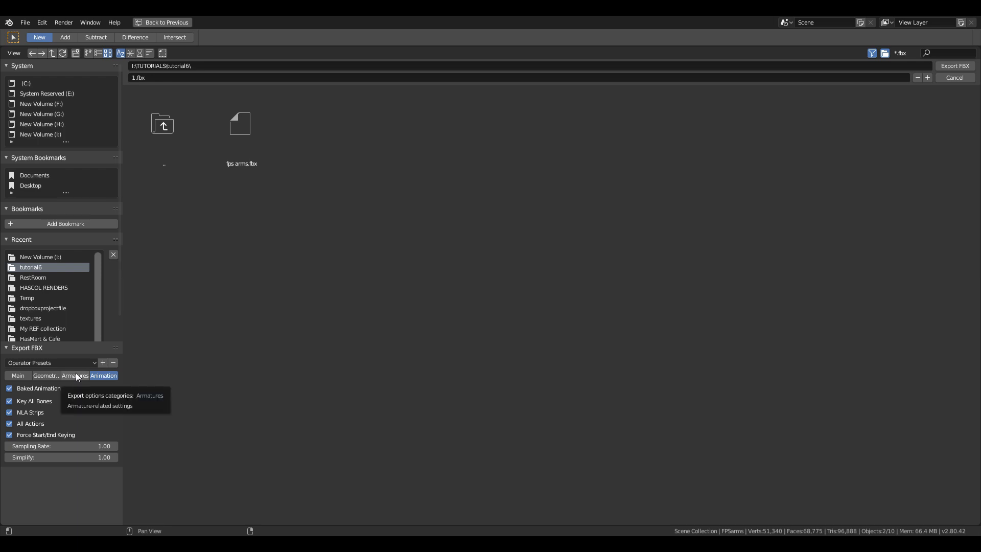
left_click(45, 375)
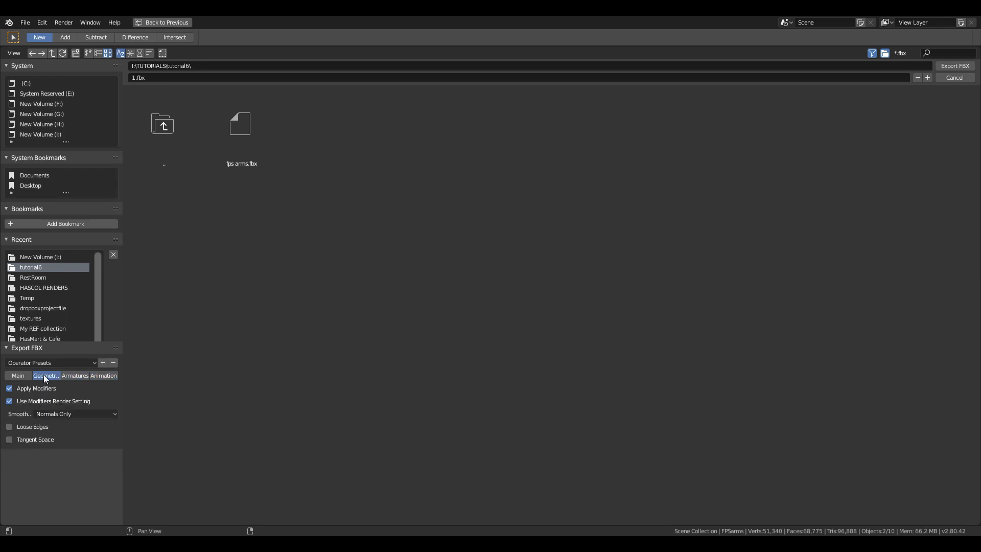
left_click(17, 375)
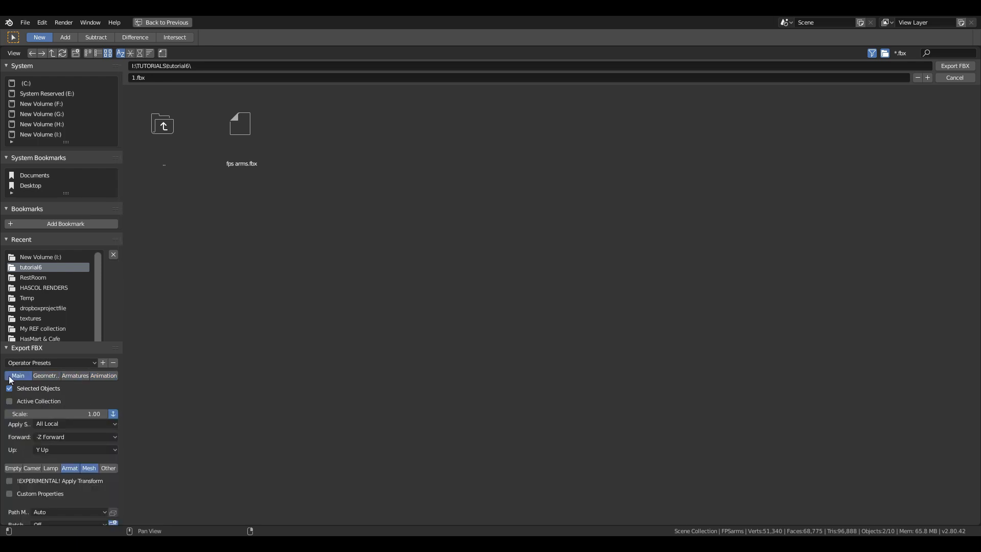
left_click(241, 123)
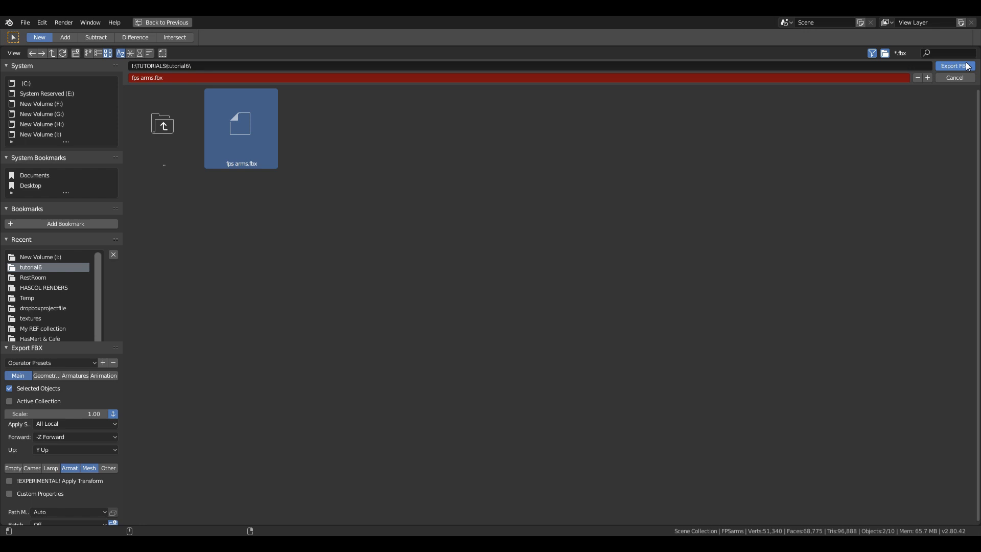
left_click(954, 66)
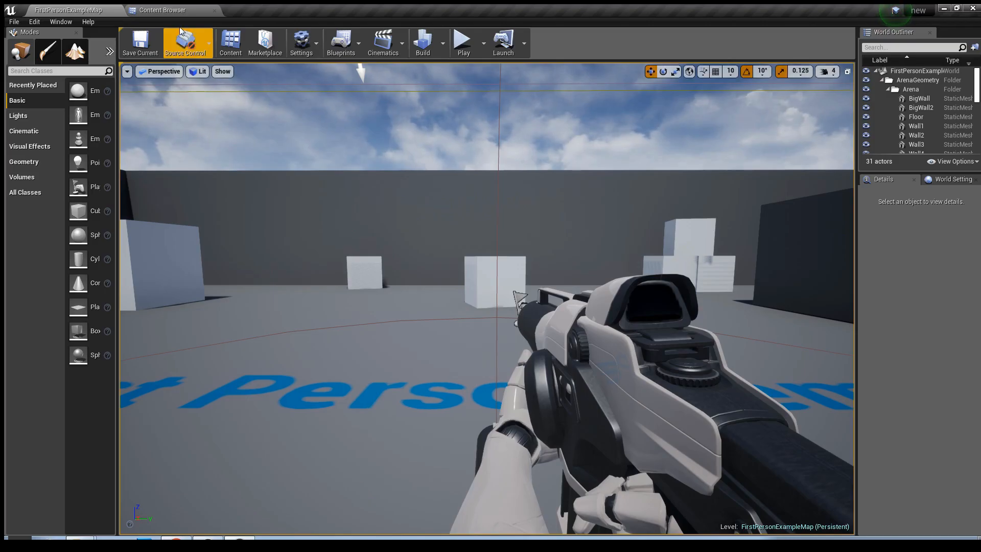
- Create an fpsarms folder in the Content Browser and open it
left_click(164, 11)
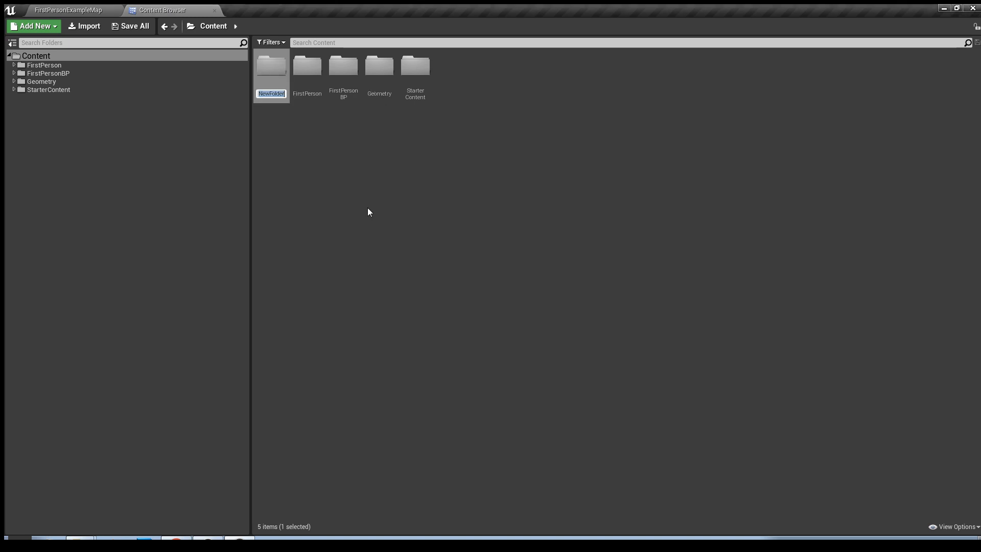
type("fpsarms")
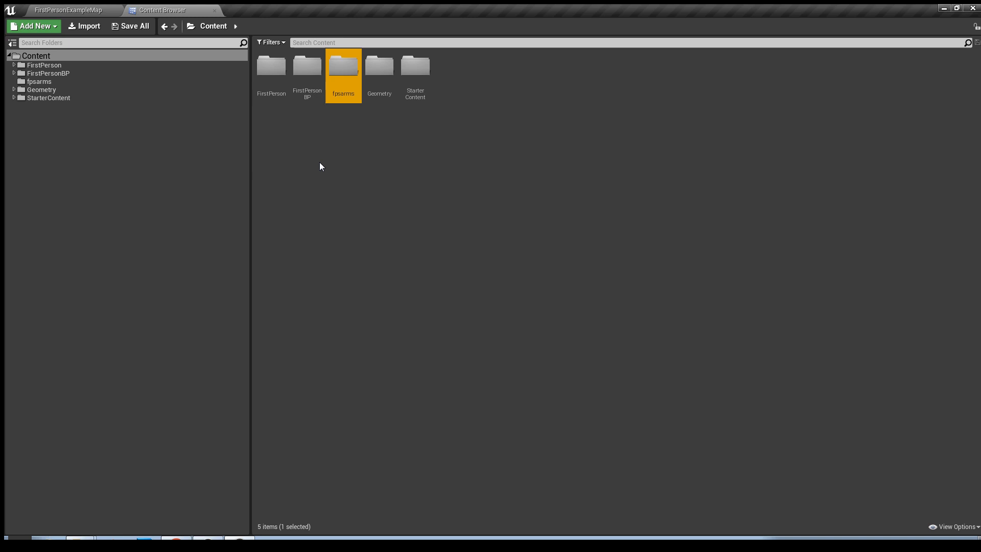
double_click(343, 65)
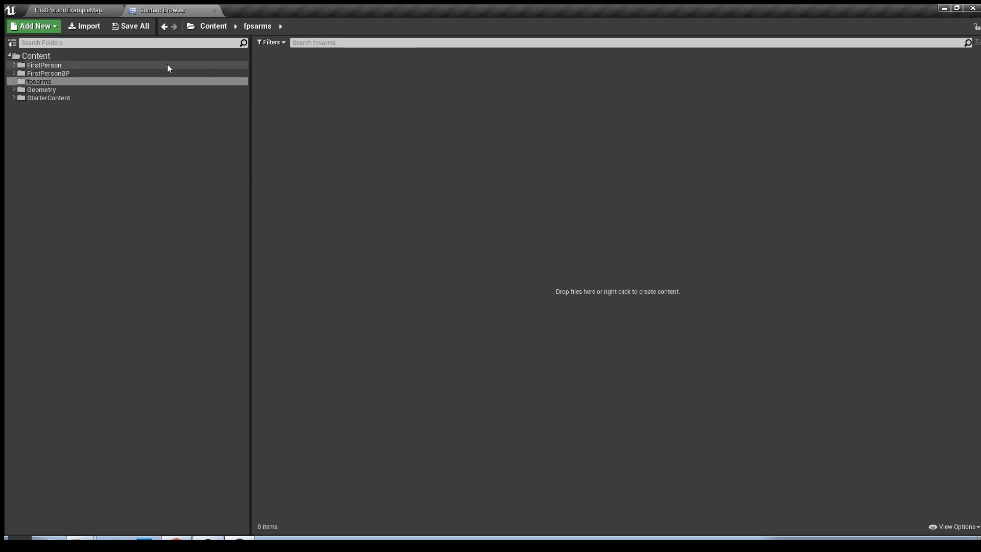
- Choose fps arms.fbx to import into the fpsarms folder
left_click(84, 26)
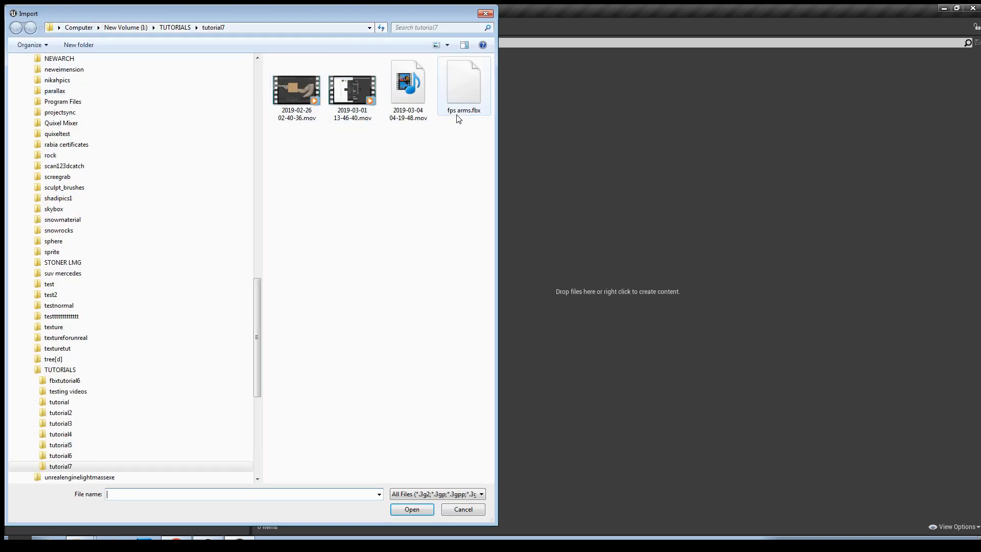
left_click(412, 509)
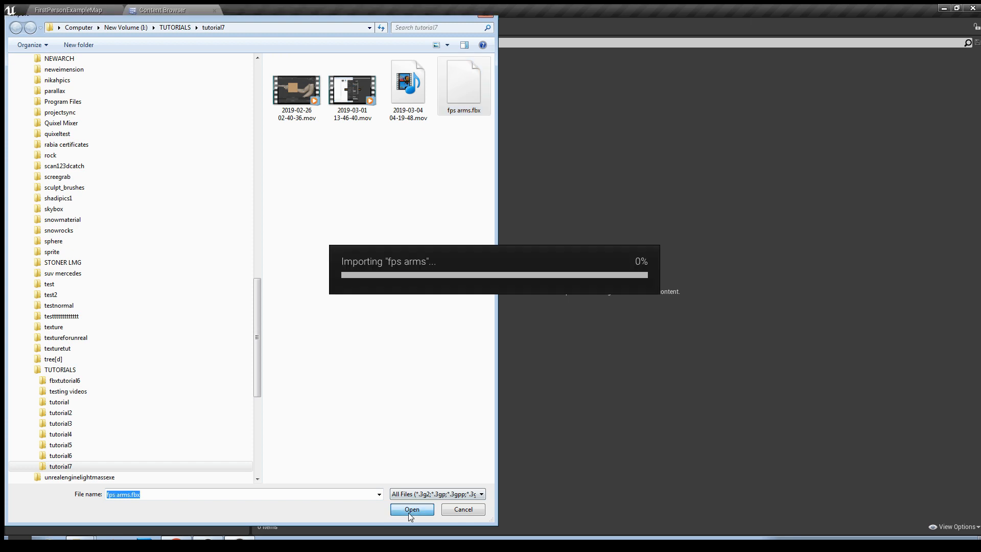
left_click(412, 510)
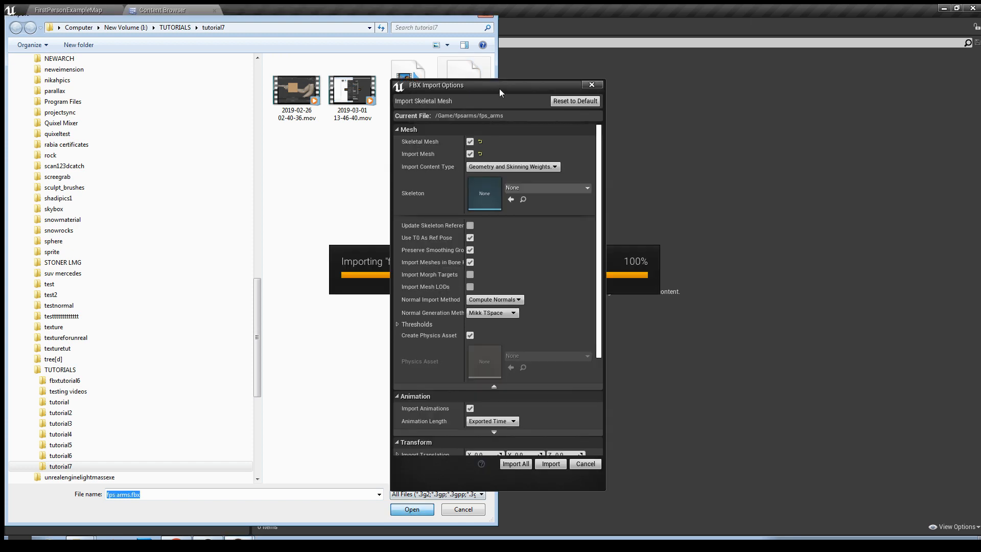
mouse_move(474, 220)
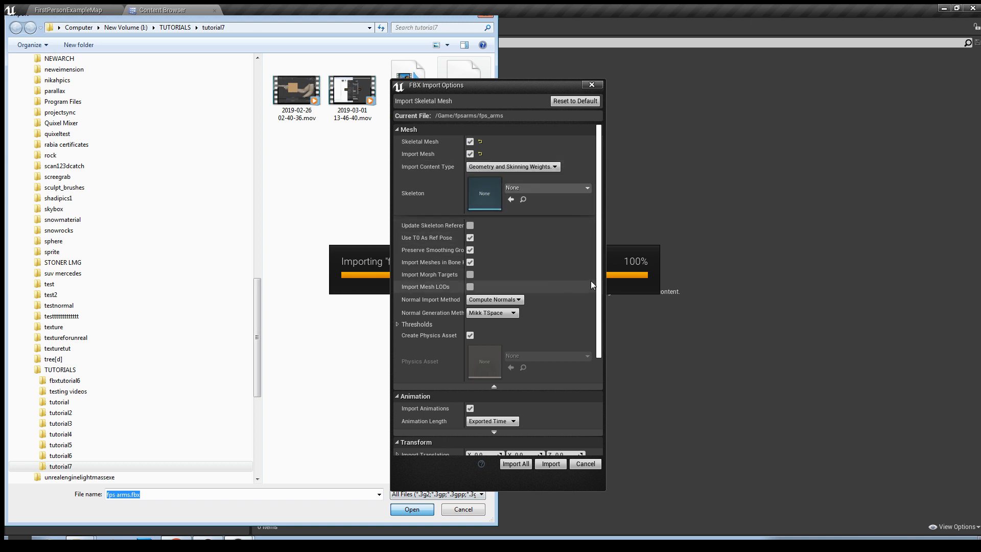
- Review the FBX Import Options, including Import Translation, and Import All with defaults
scroll("down", 3)
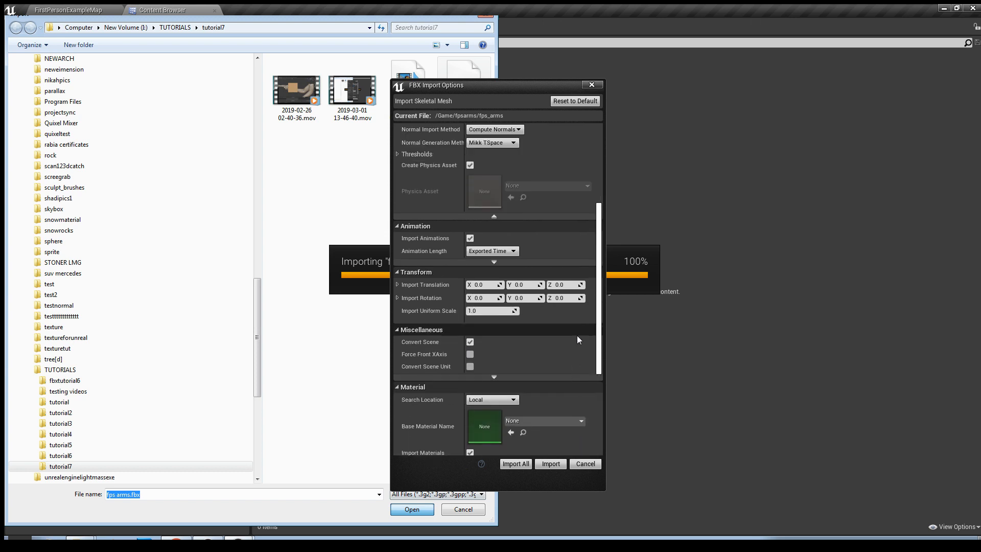
left_click(397, 298)
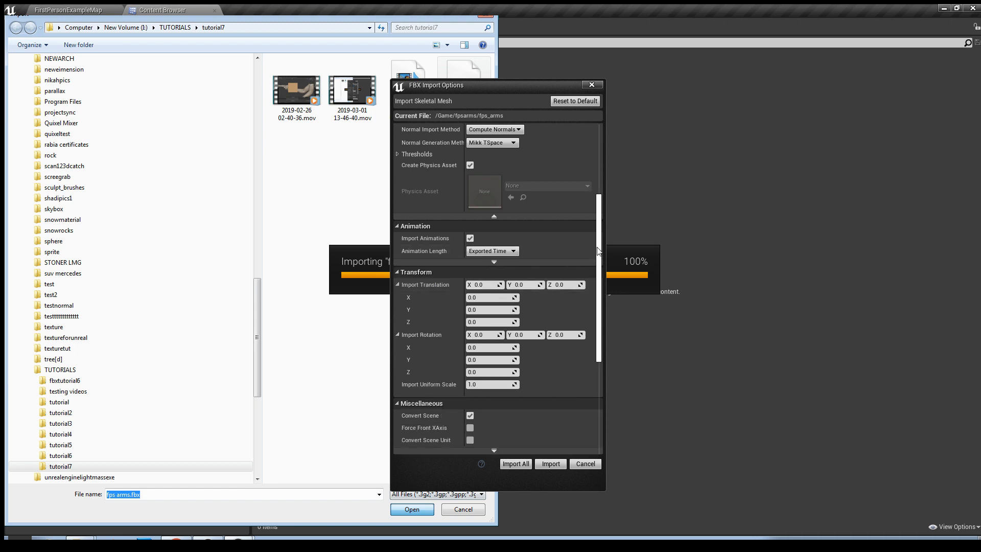
scroll("down", 3)
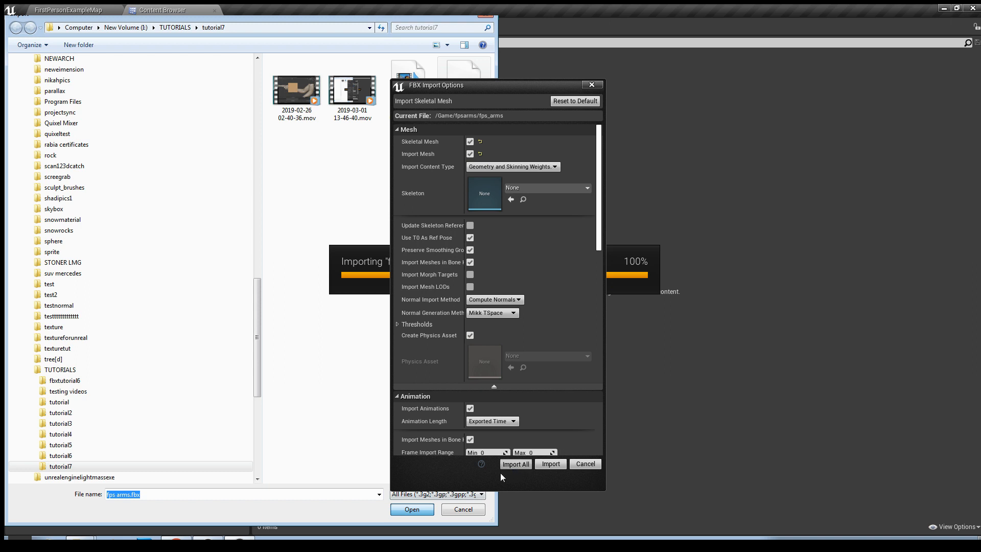
left_click(550, 464)
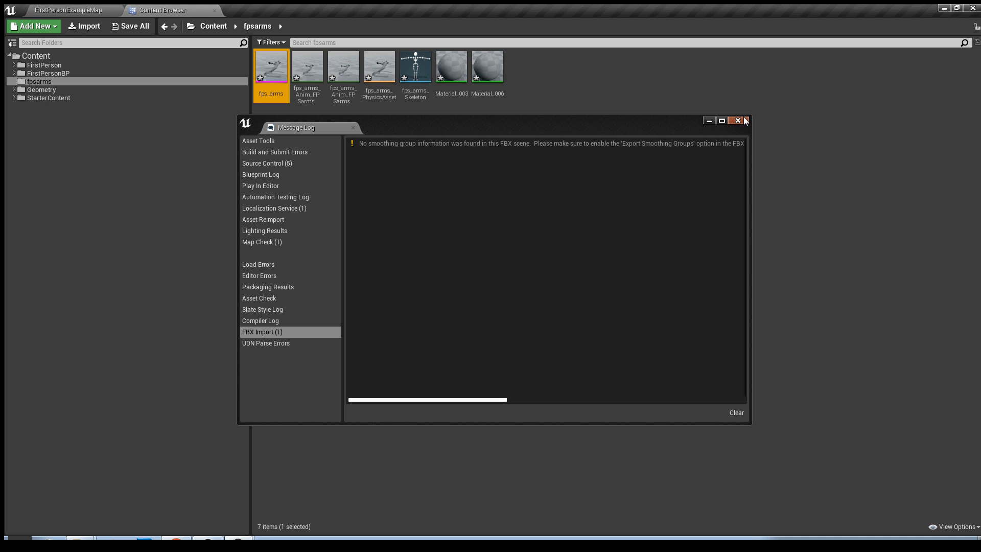
- Open the fps_arms mesh, preview the walking animation, view the physics asset, and return to the level
left_click(737, 120)
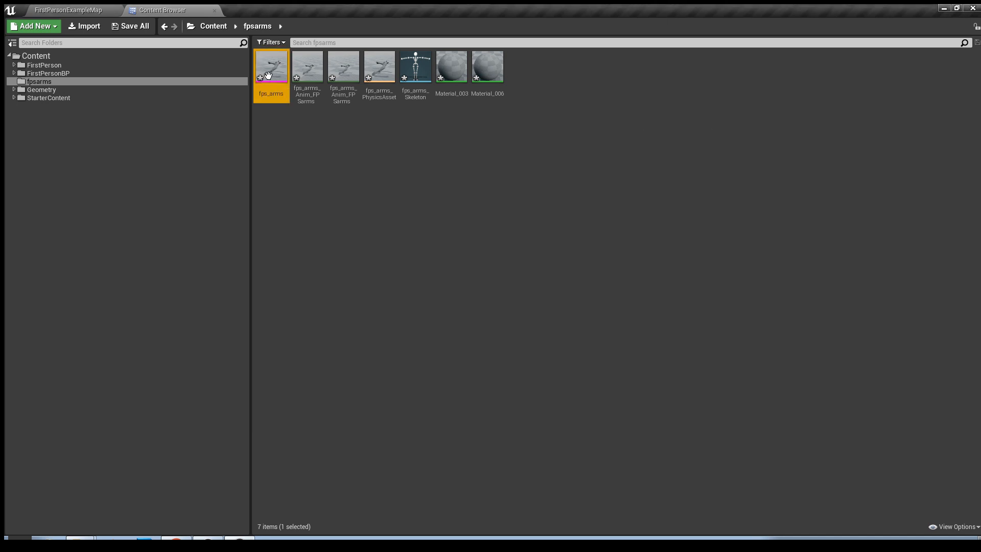
double_click(271, 67)
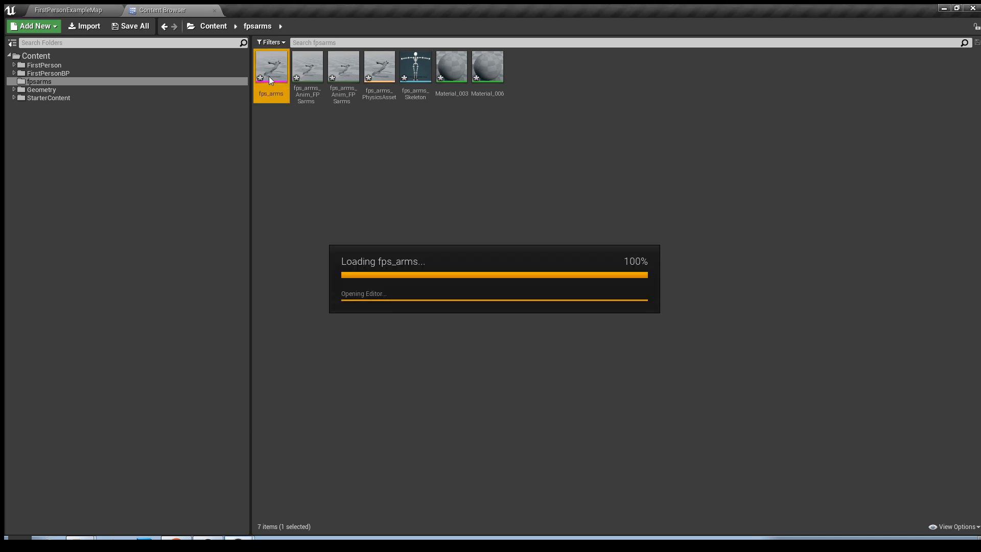
double_click(271, 66)
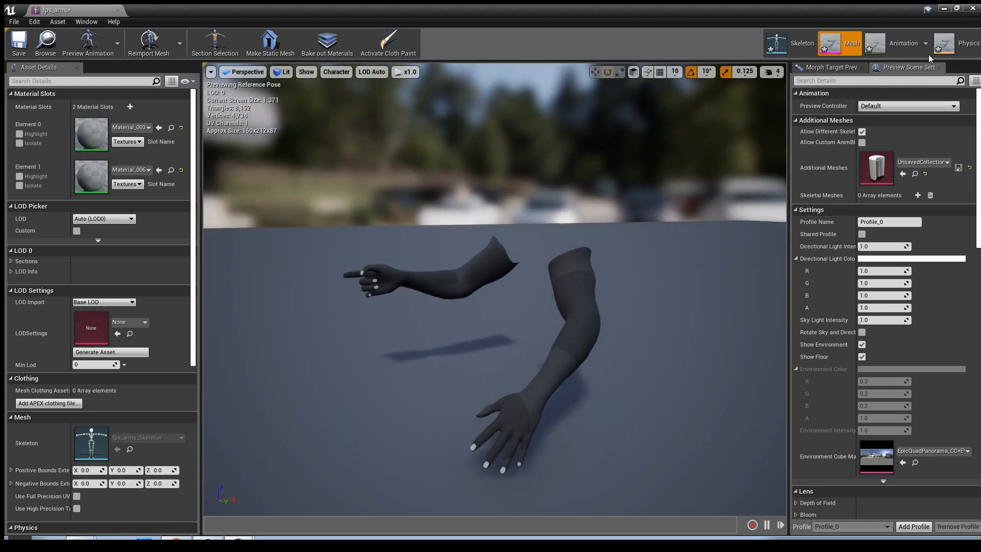
left_click(968, 43)
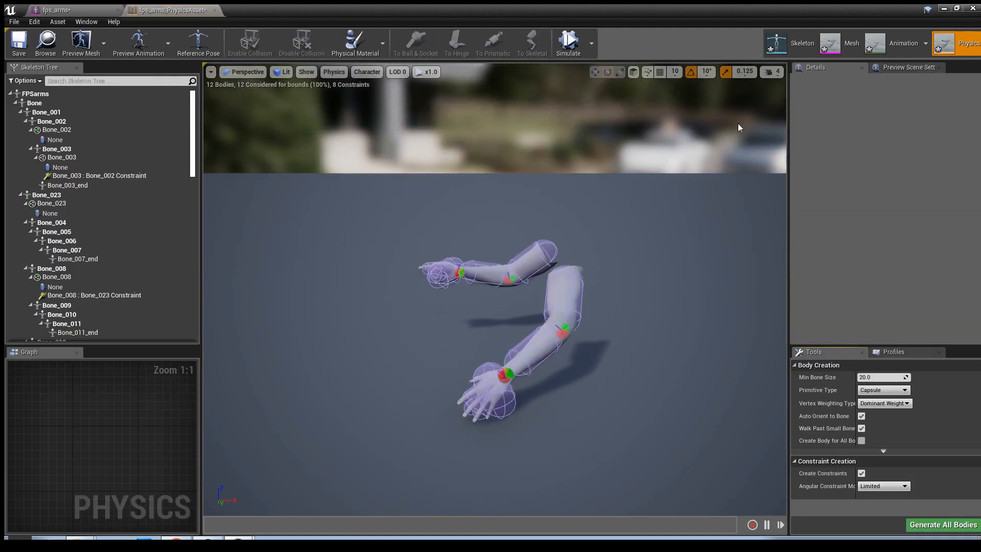
left_click(903, 43)
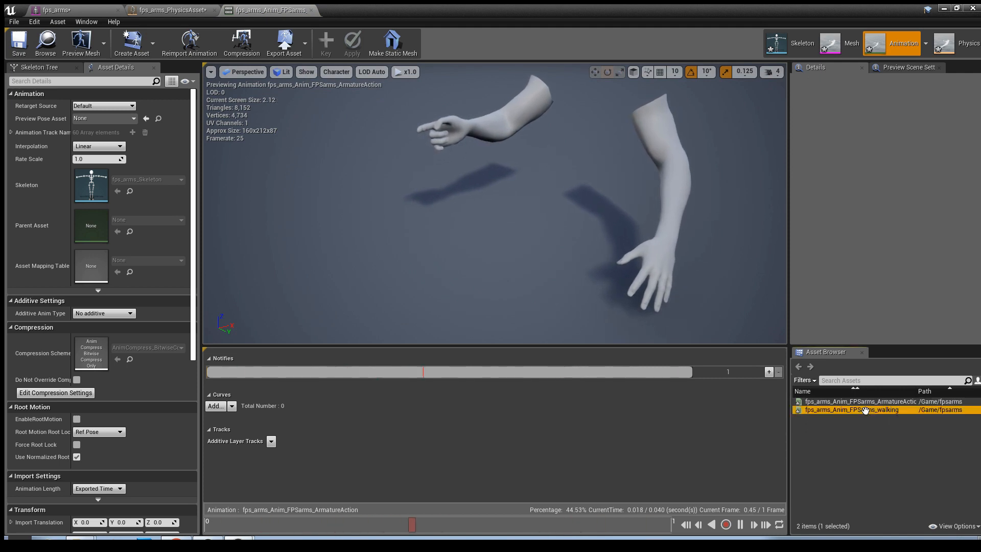
double_click(850, 410)
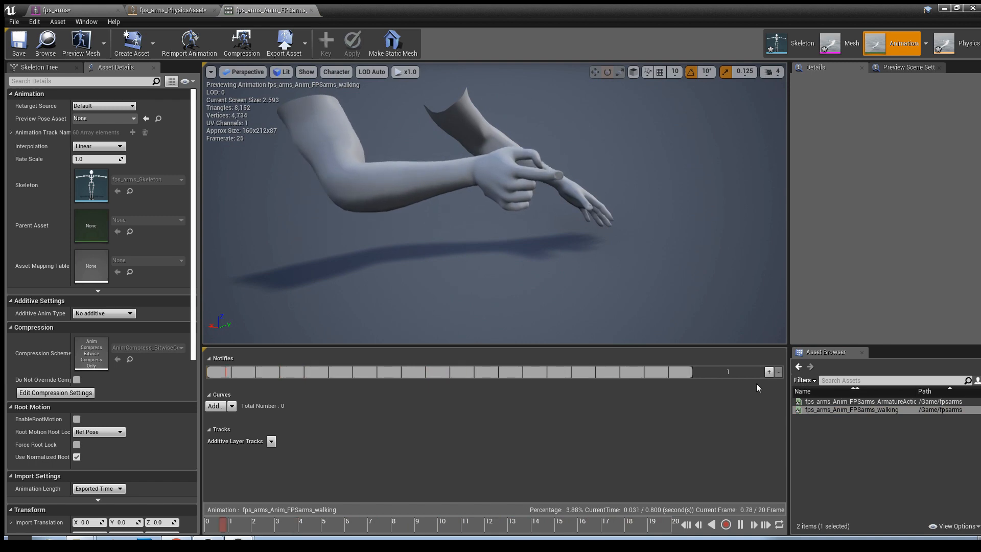
left_click(169, 10)
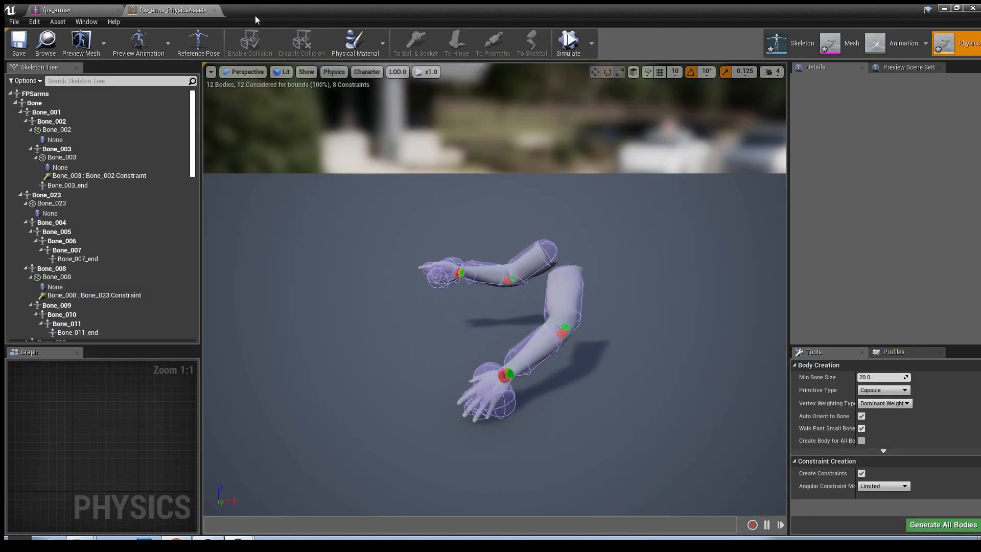
left_click(69, 10)
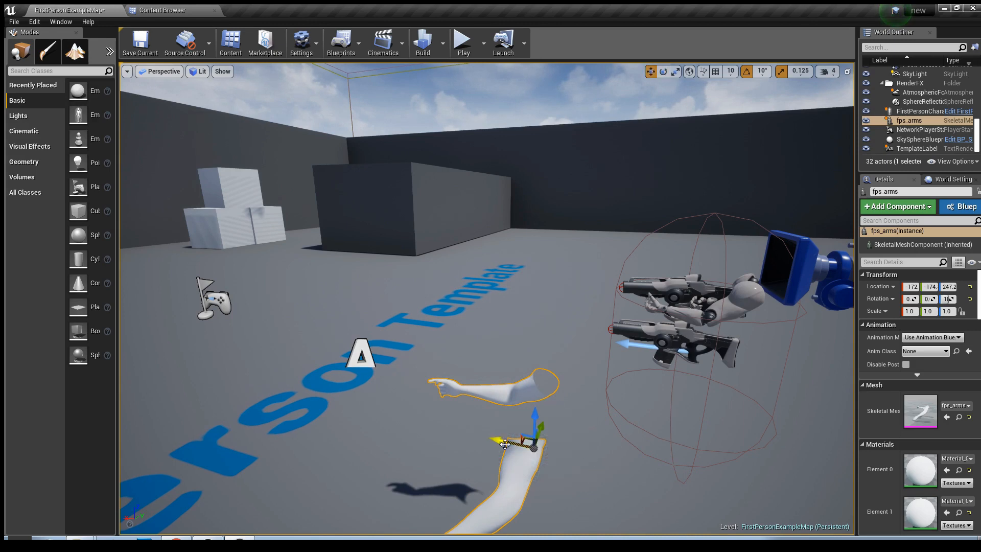
- Drag the fps_arms actor's gizmo twice to sit the arms beside the player's guns
left_click_drag(504, 444, 666, 401)
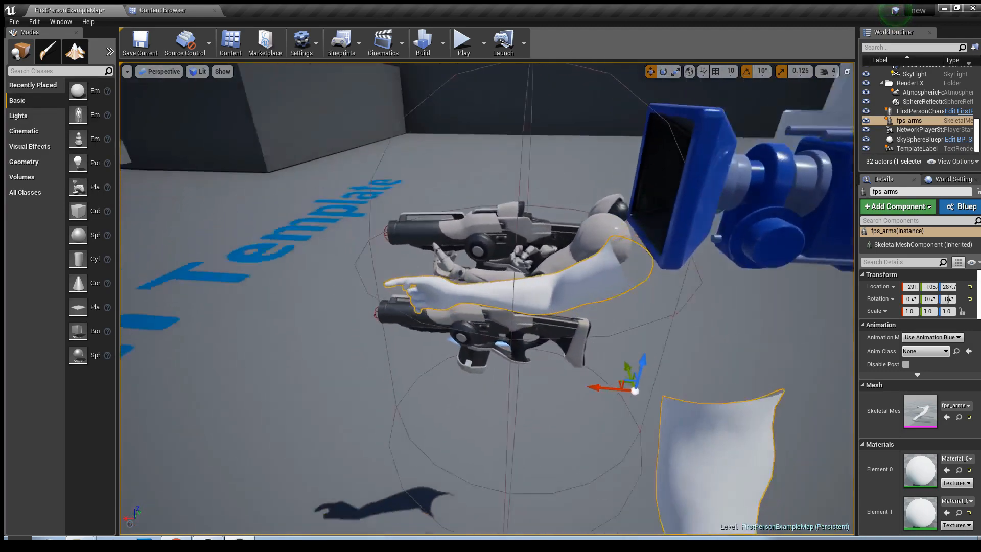
left_click_drag(482, 282, 544, 225)
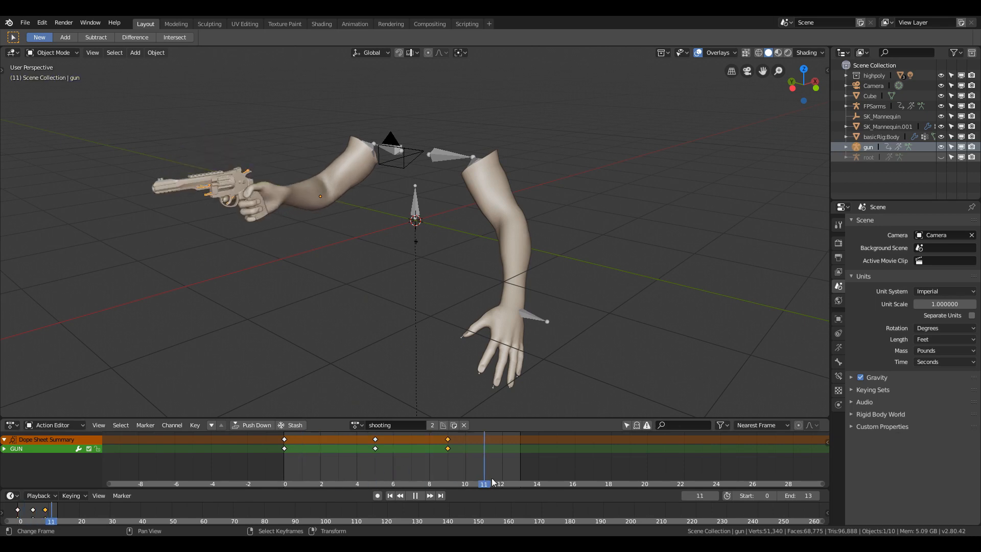
- Select the FPSarms rig at frame 0 and bring up Blender's export formats
left_click(390, 495)
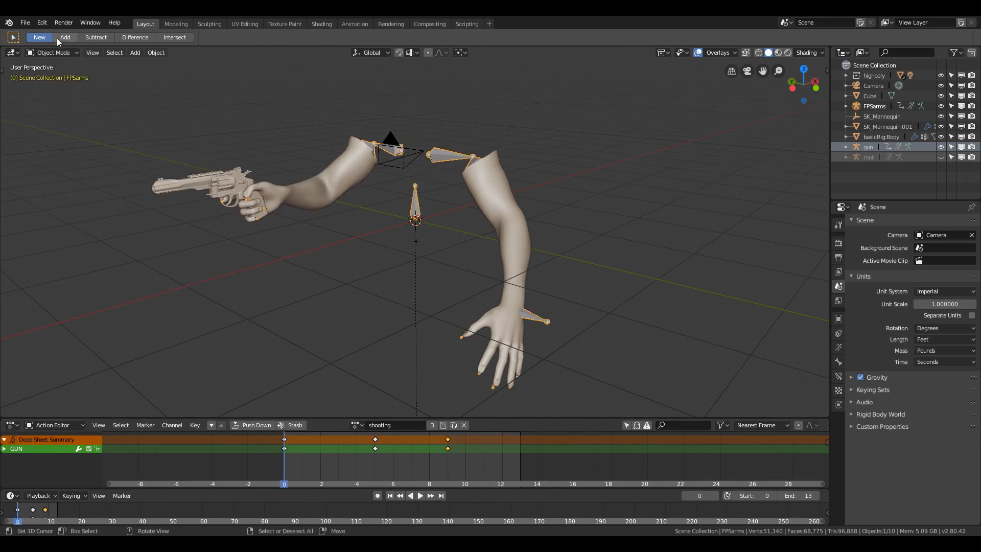
left_click(24, 23)
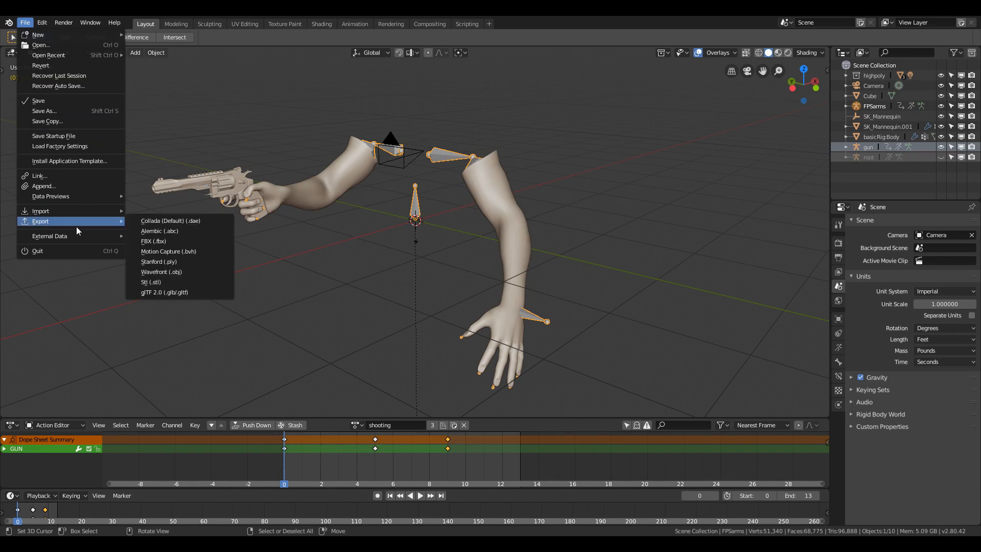
- Export the selected FPSarms rig as shooting.fbx to tutorial7, limited to selected objects
left_click(153, 241)
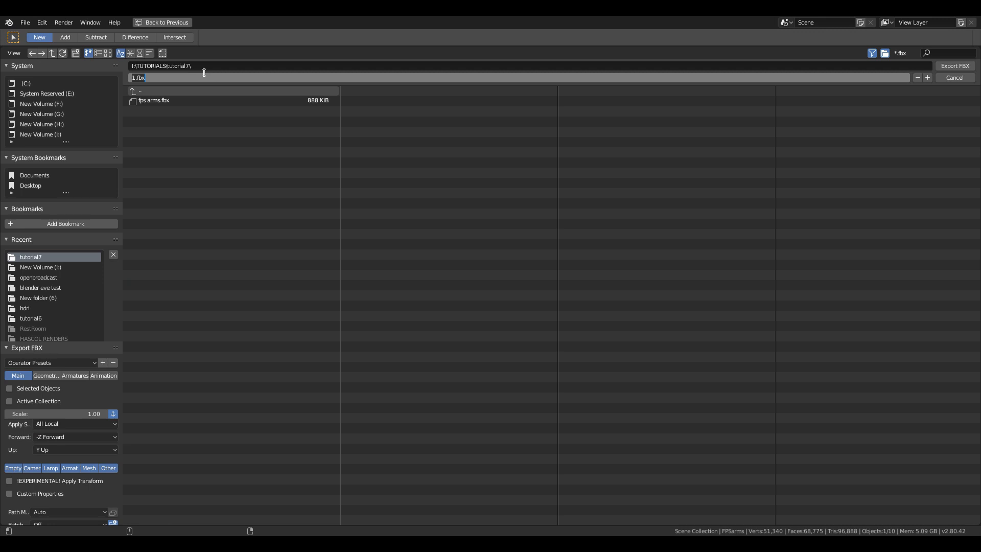
type("shooting")
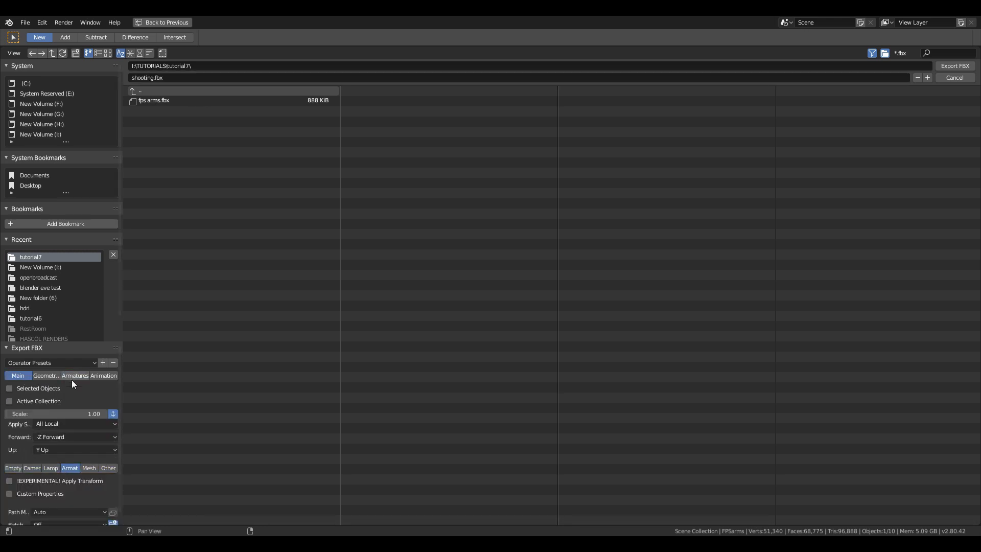
left_click(9, 388)
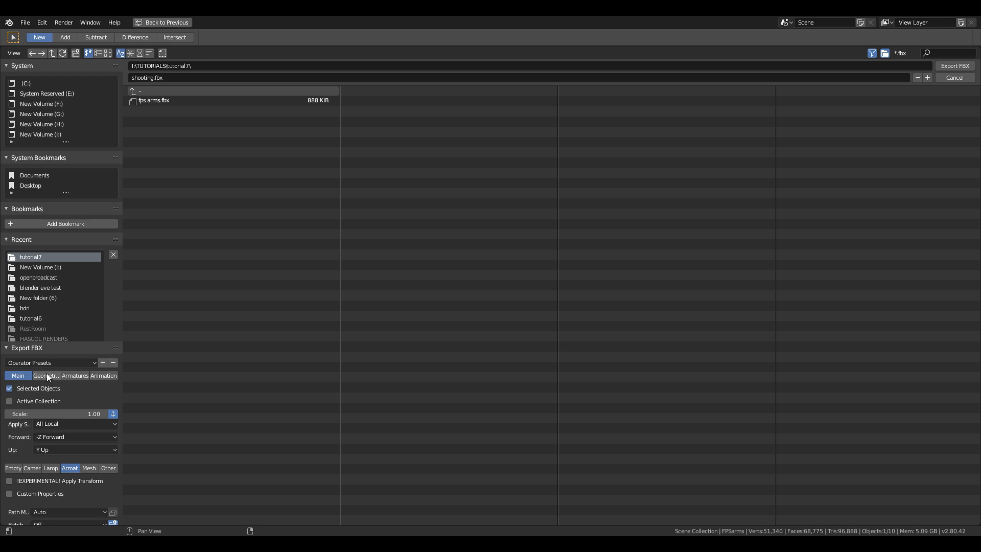
left_click(74, 376)
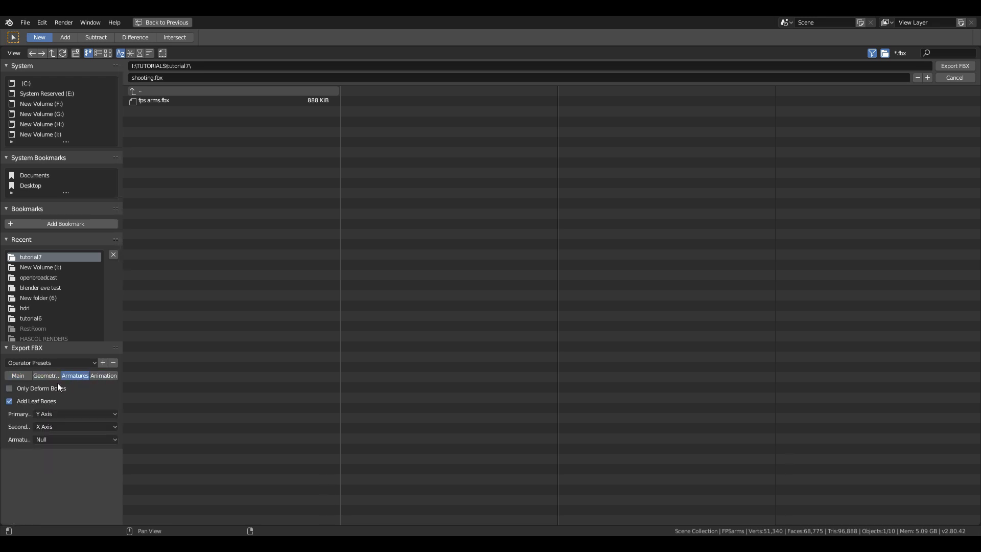
left_click(45, 376)
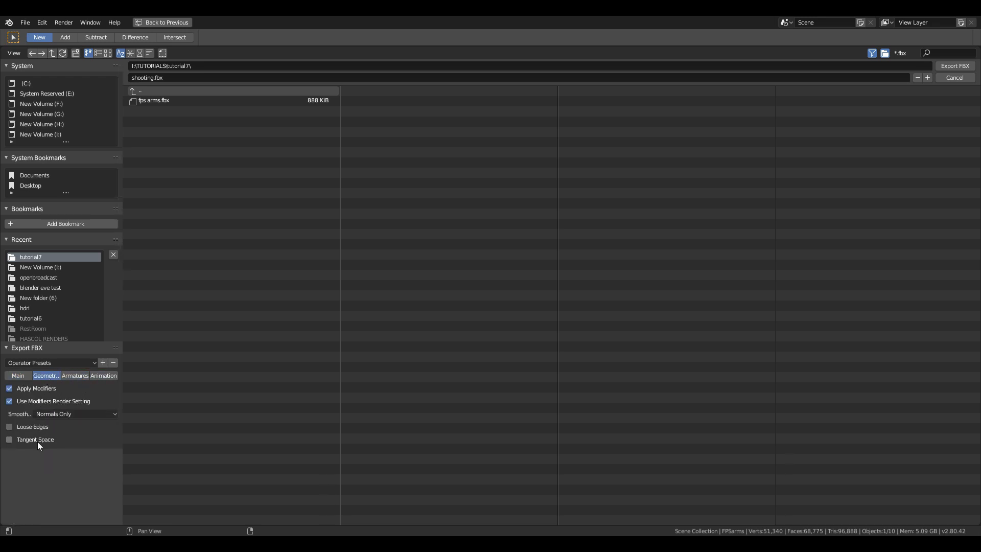
left_click(19, 376)
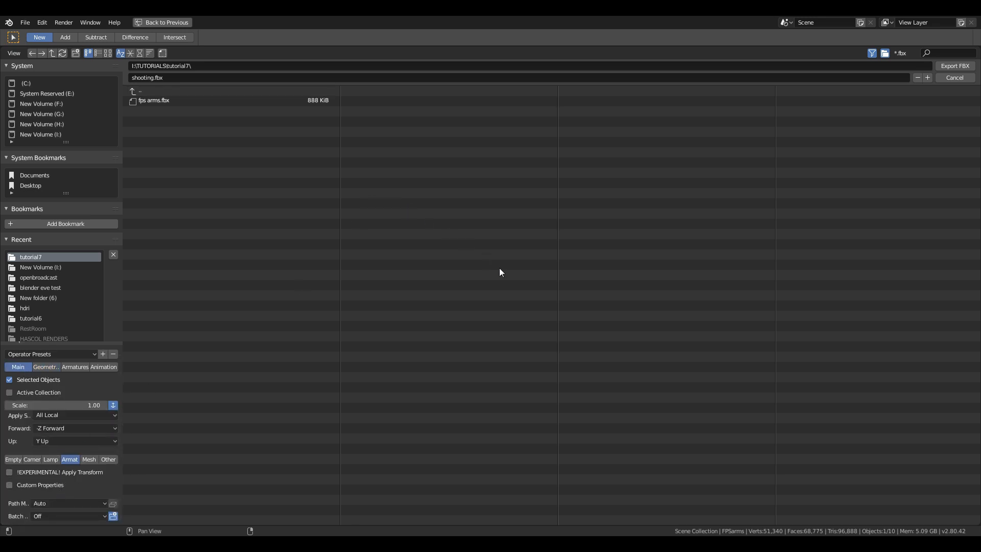
mouse_move(956, 66)
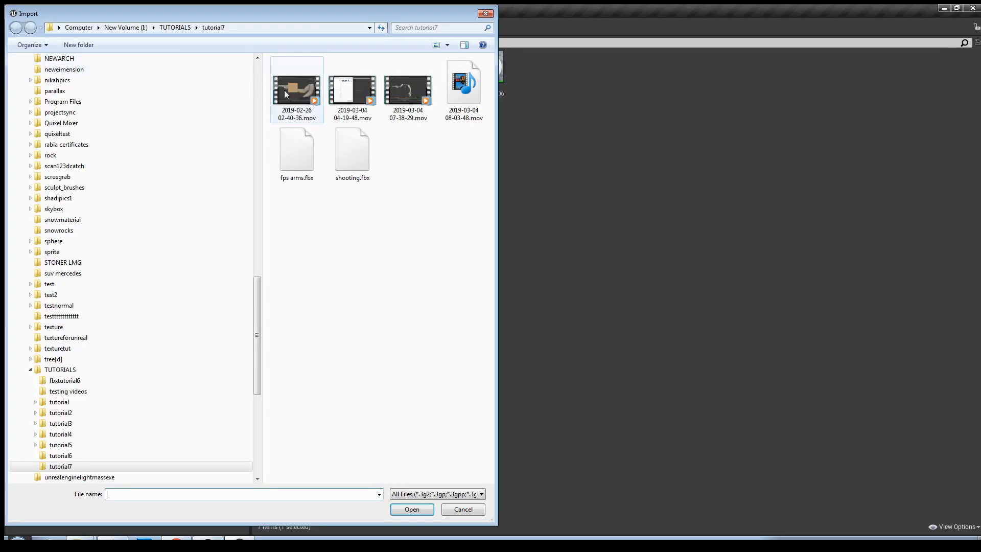
- Import shooting.fbx onto fps_arms_Skeleton with Import All, then select the new shooting animation
left_click(353, 150)
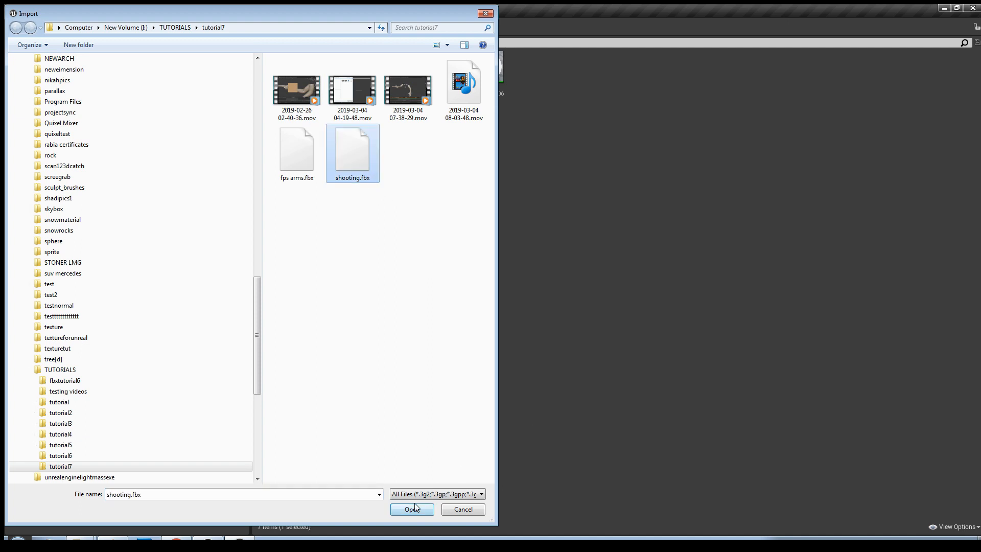
left_click(412, 509)
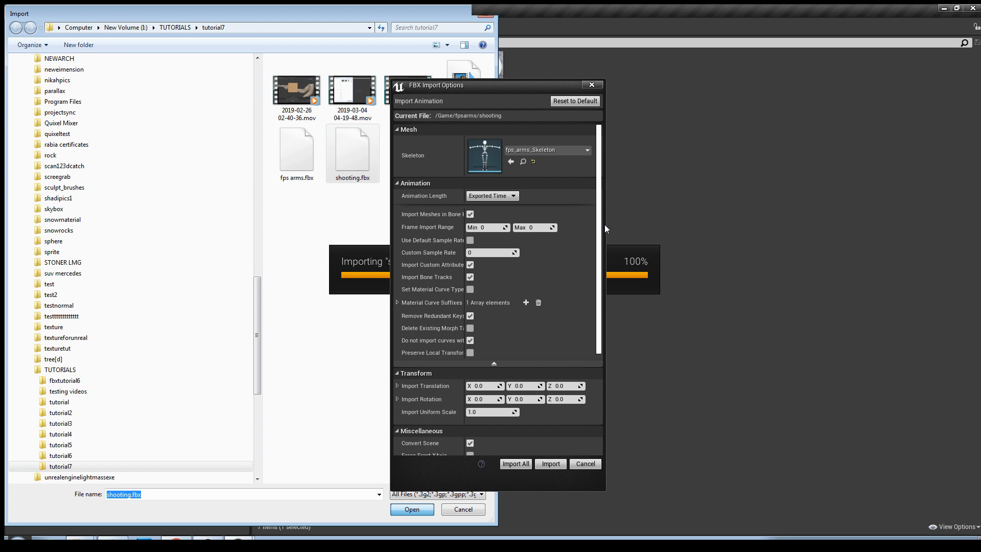
mouse_move(557, 160)
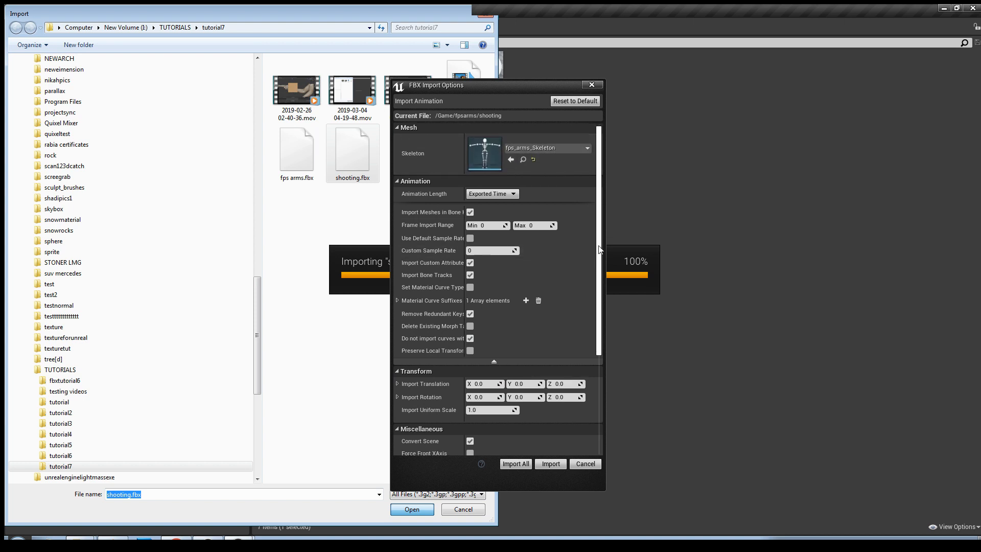
scroll("down", 3)
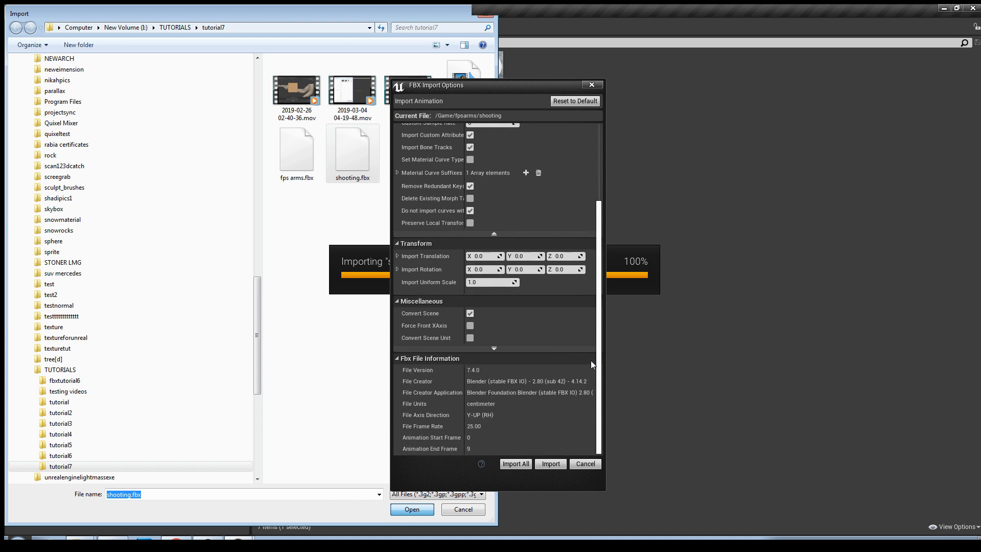
scroll("up", 3)
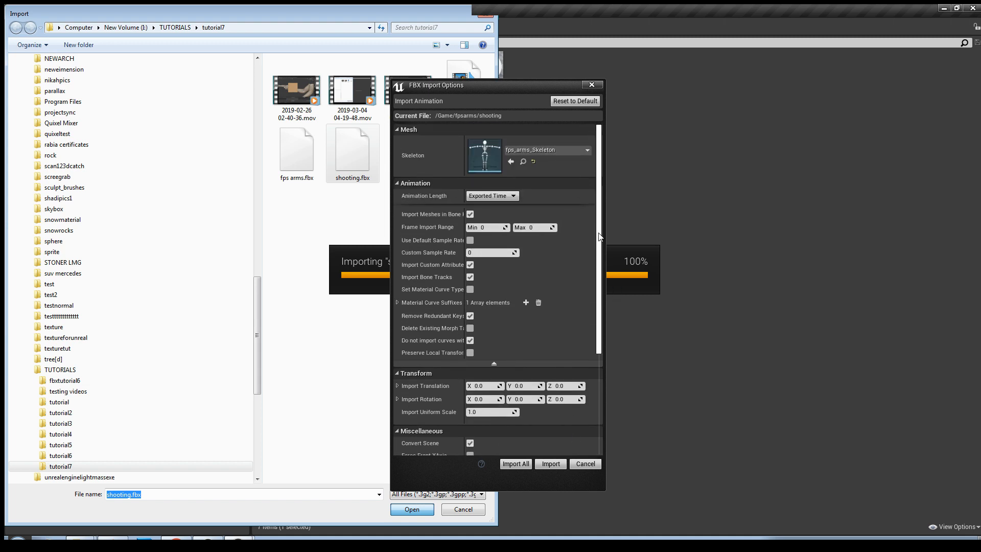
left_click(515, 464)
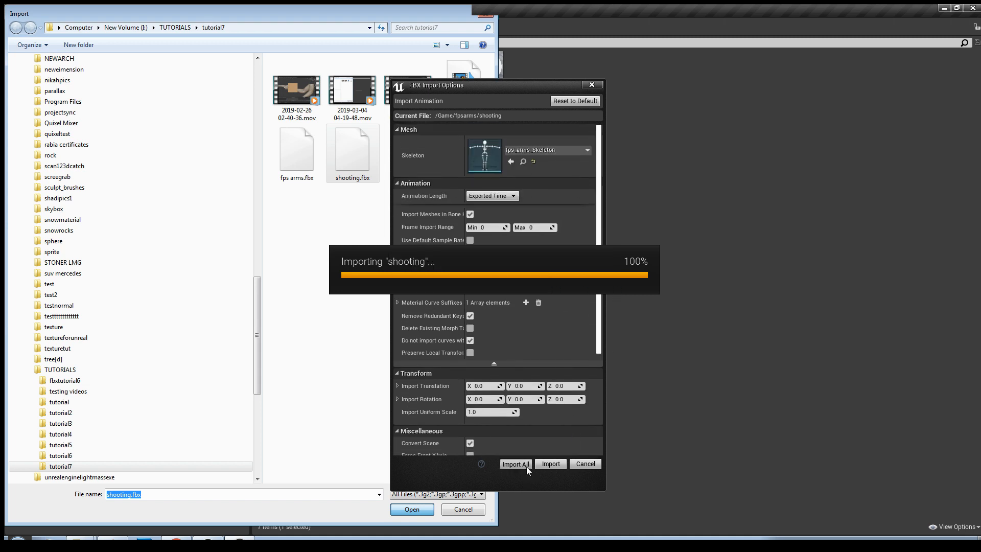
left_click(515, 463)
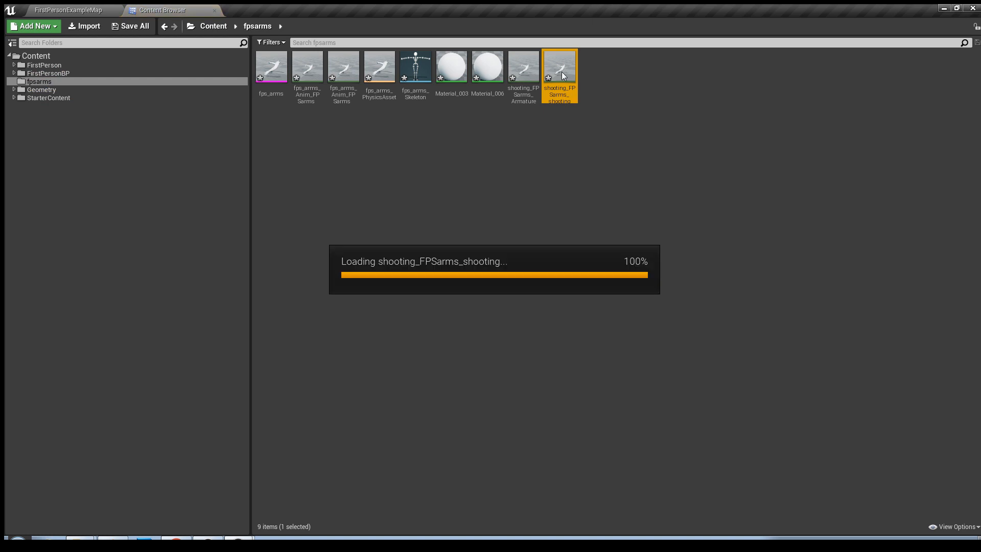
- Preview the shooting animation in Persona, then go back to the FirstPersonExampleMap level
double_click(559, 65)
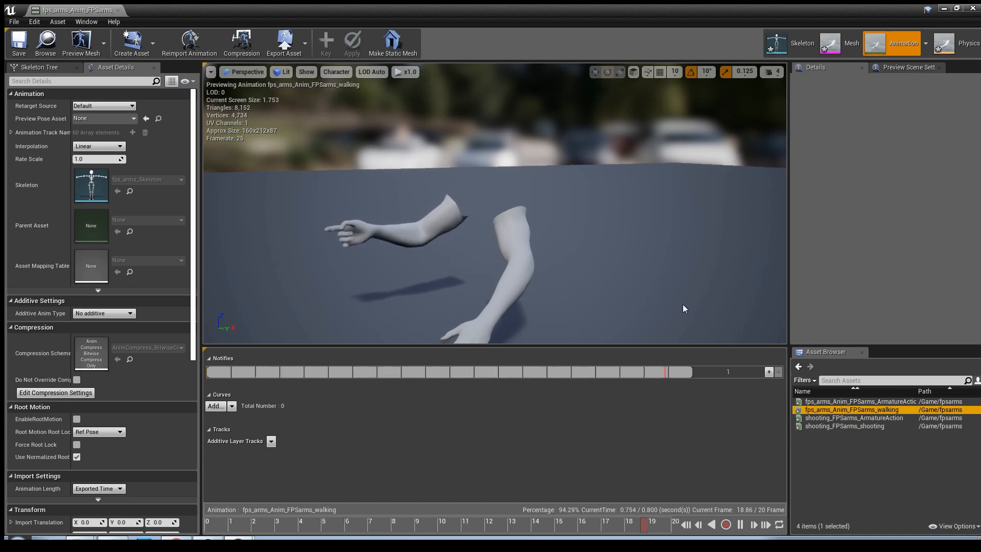
left_click(161, 10)
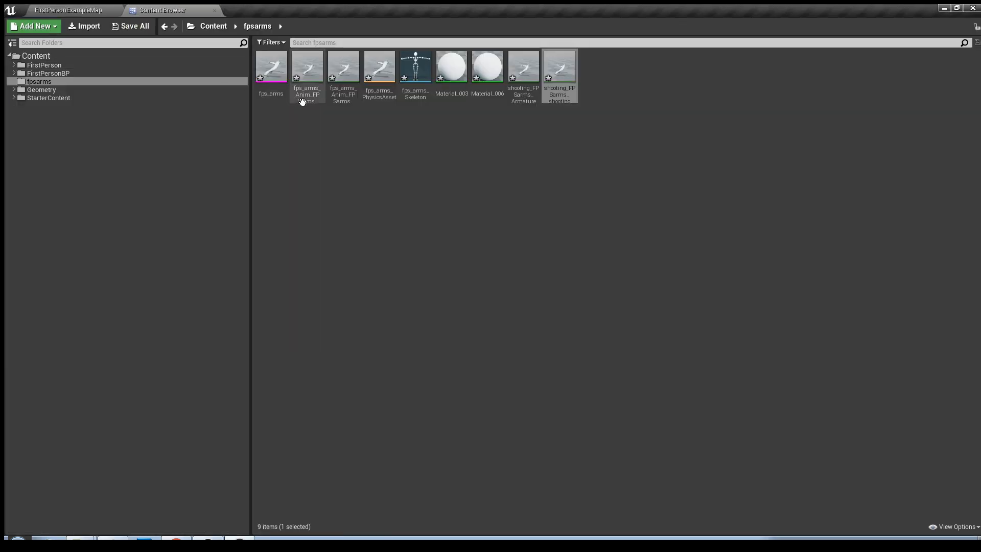
left_click(67, 10)
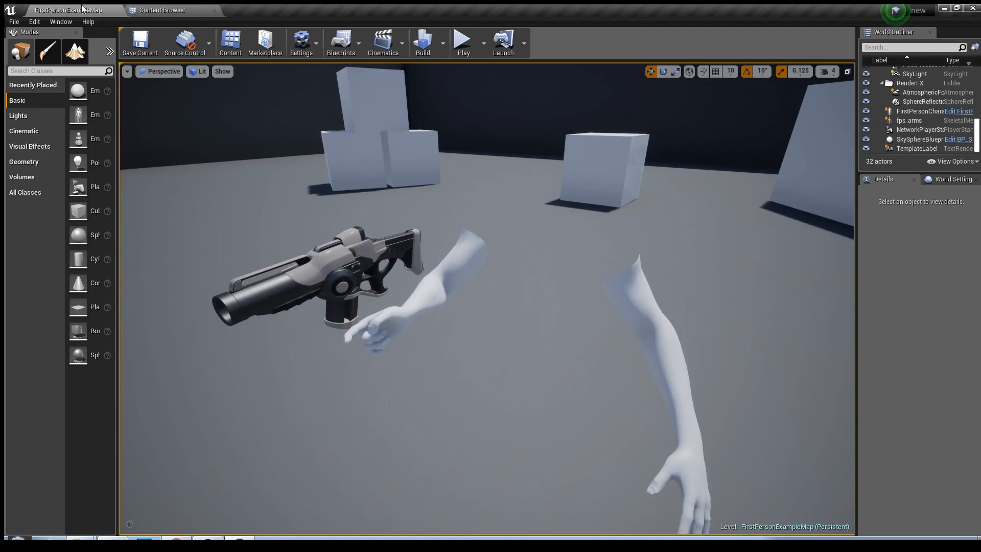